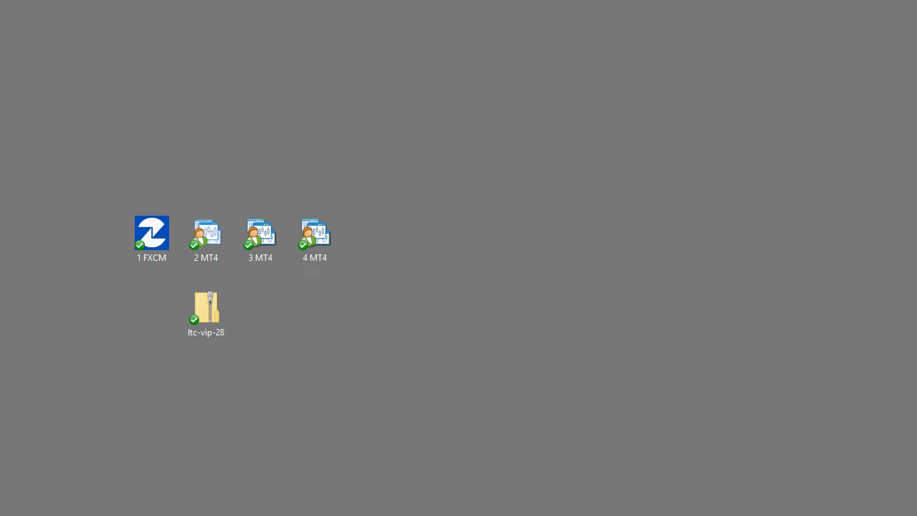
# Step: Open the ltc-vip-28.zip archive in File Explorer
pyautogui.click(205, 313)
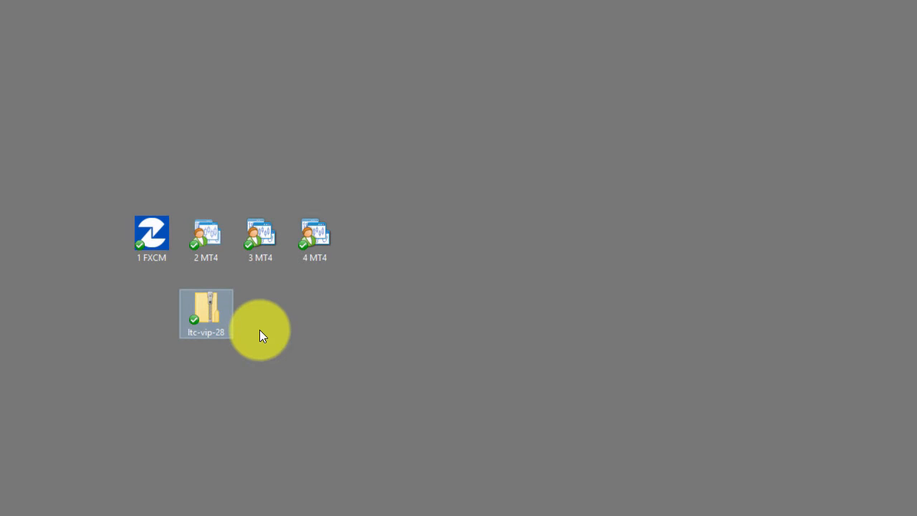
pyautogui.moveTo(208, 319)
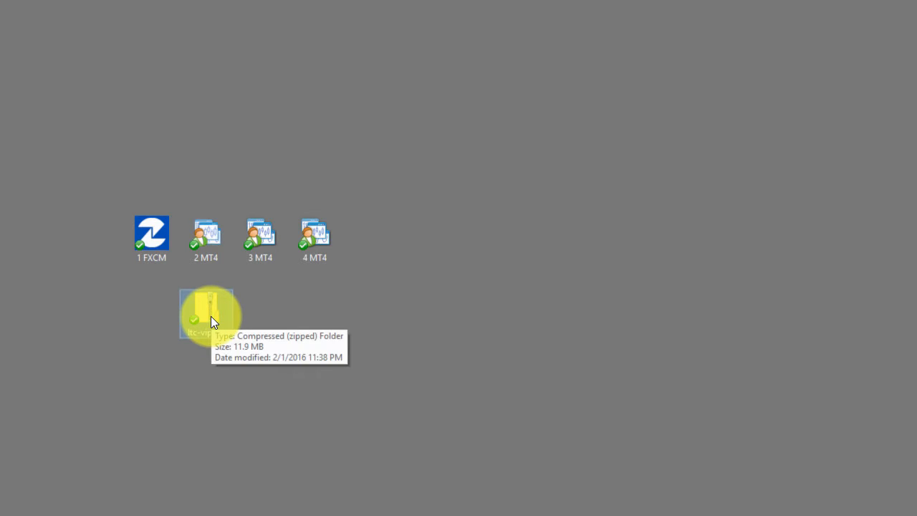
pyautogui.doubleClick(205, 313)
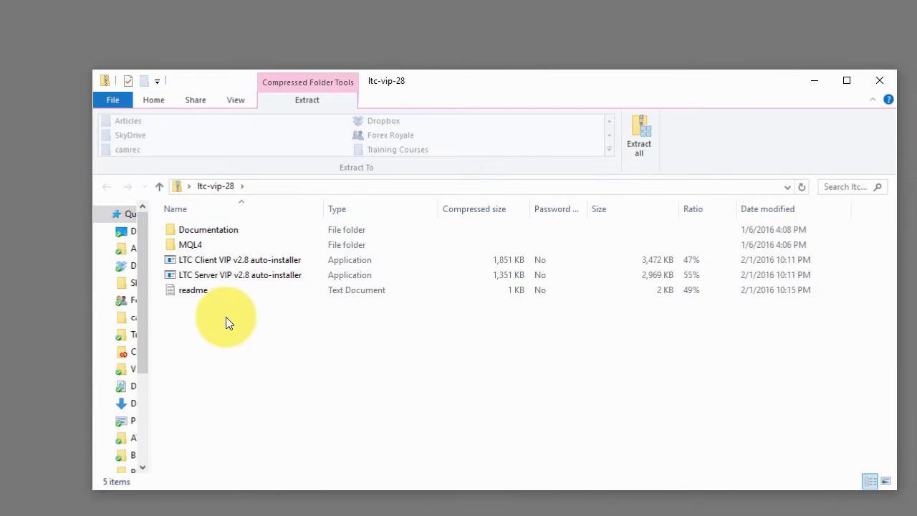
pyautogui.moveTo(233, 327)
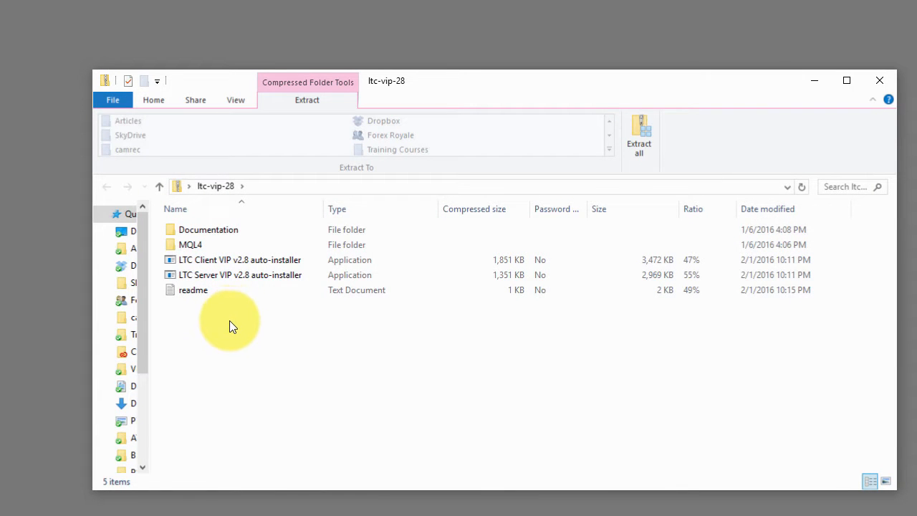
# Step: Look through the readme and the LTC Client and Server VIP auto-installers
pyautogui.click(193, 289)
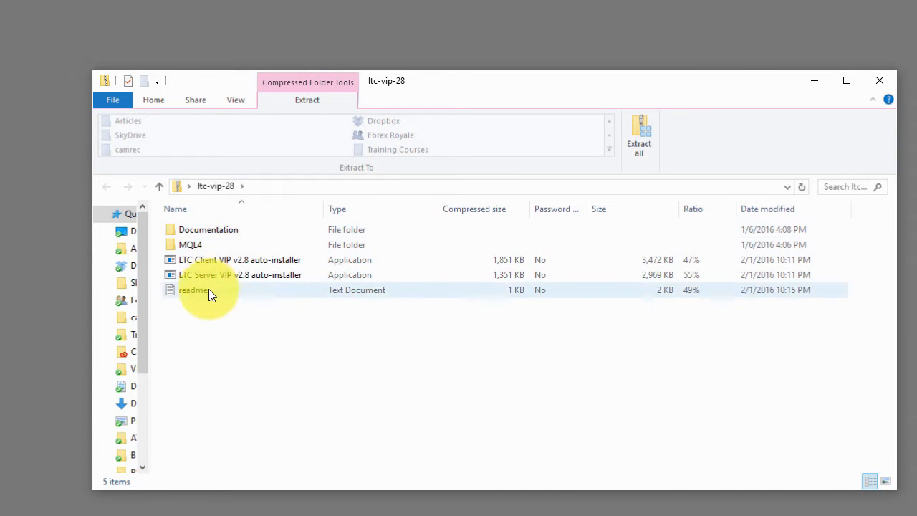
pyautogui.click(194, 289)
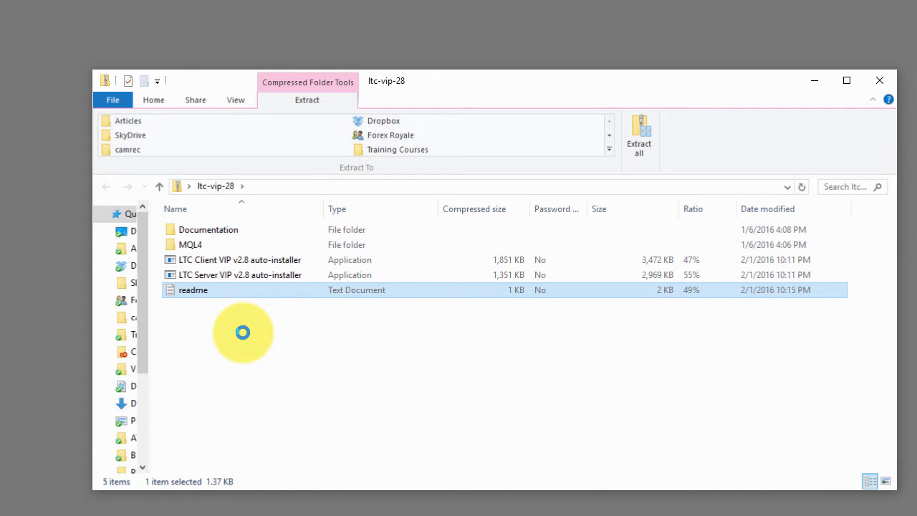
pyautogui.moveTo(265, 364)
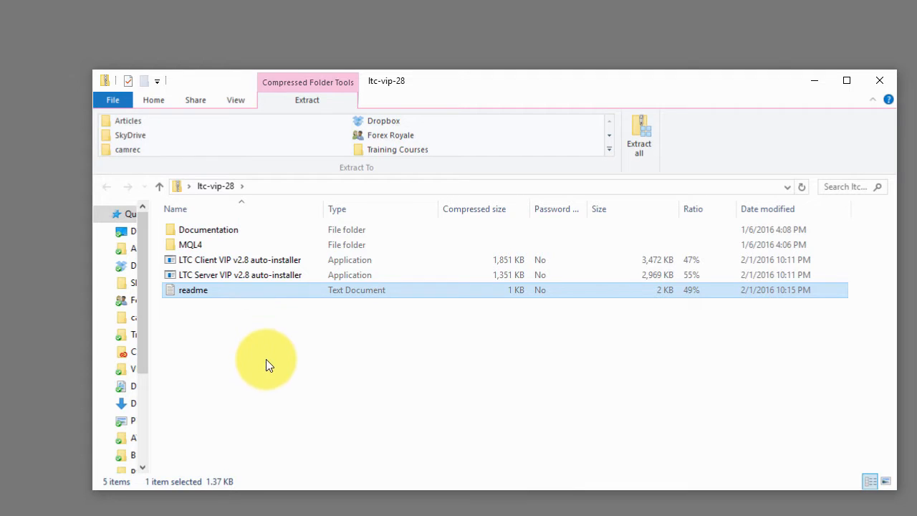
pyautogui.moveTo(240, 333)
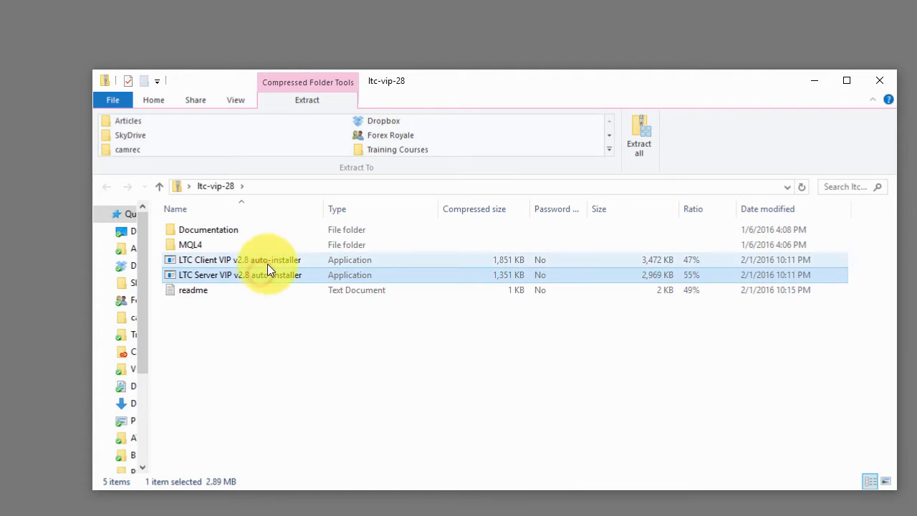
pyautogui.click(240, 275)
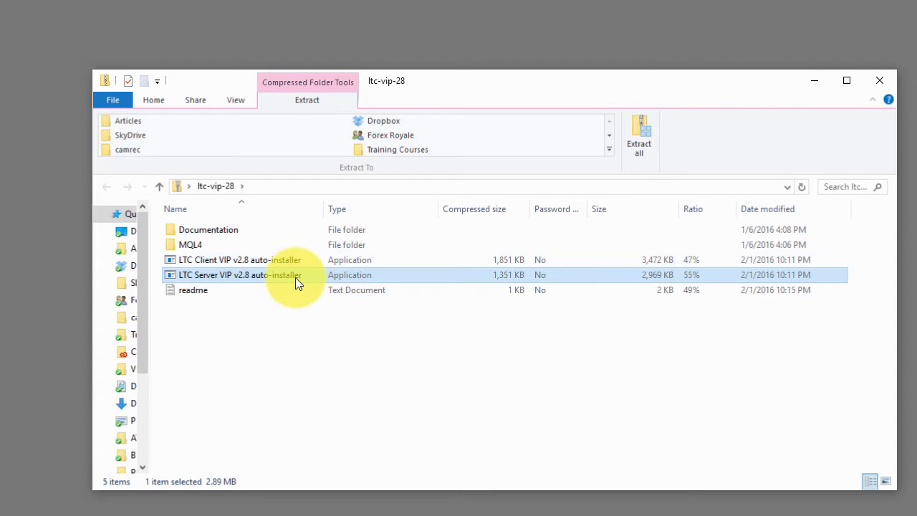
pyautogui.moveTo(233, 283)
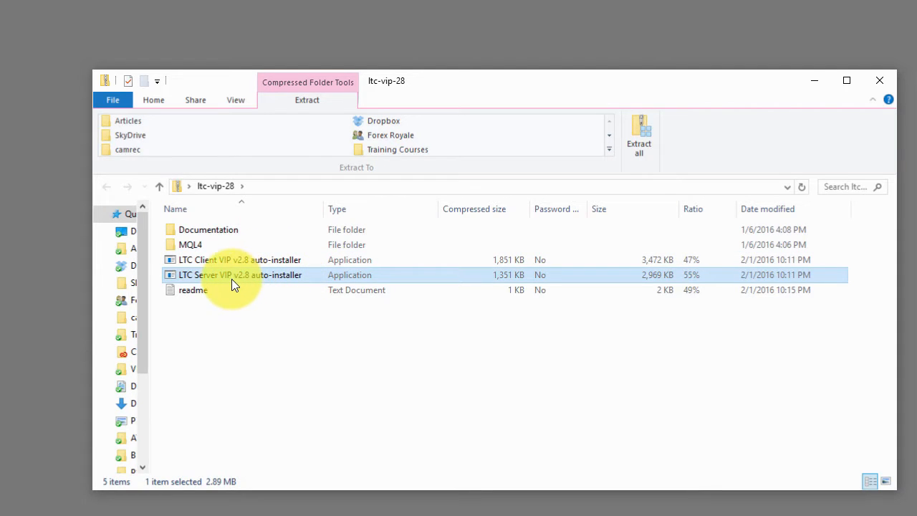
pyautogui.moveTo(203, 281)
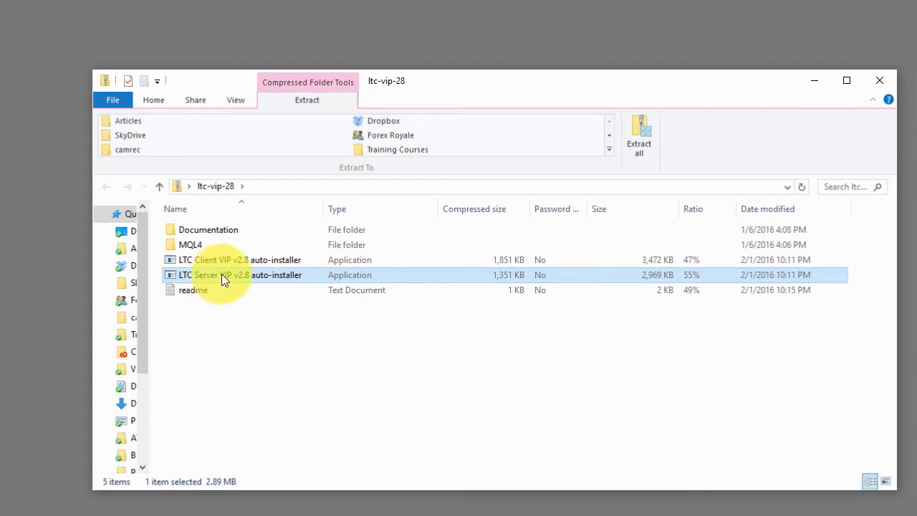
pyautogui.click(215, 259)
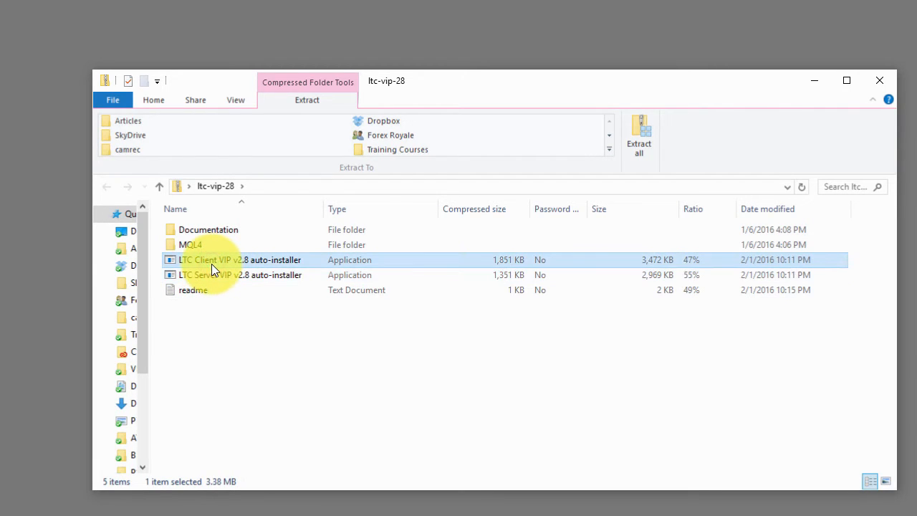
pyautogui.click(240, 274)
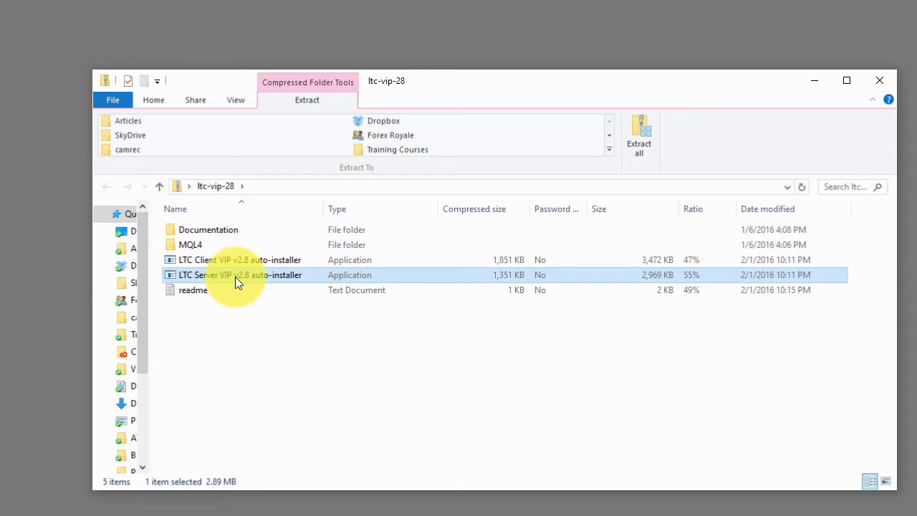
pyautogui.moveTo(238, 282)
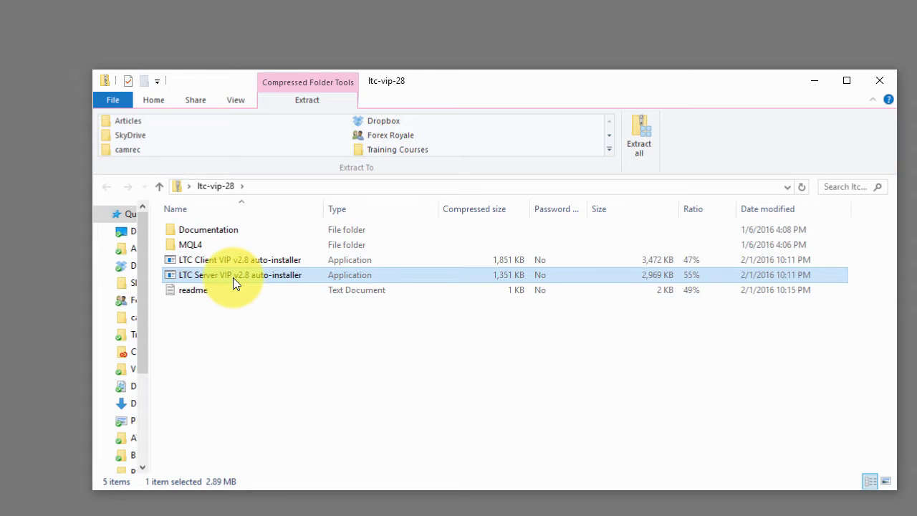
pyautogui.moveTo(236, 281)
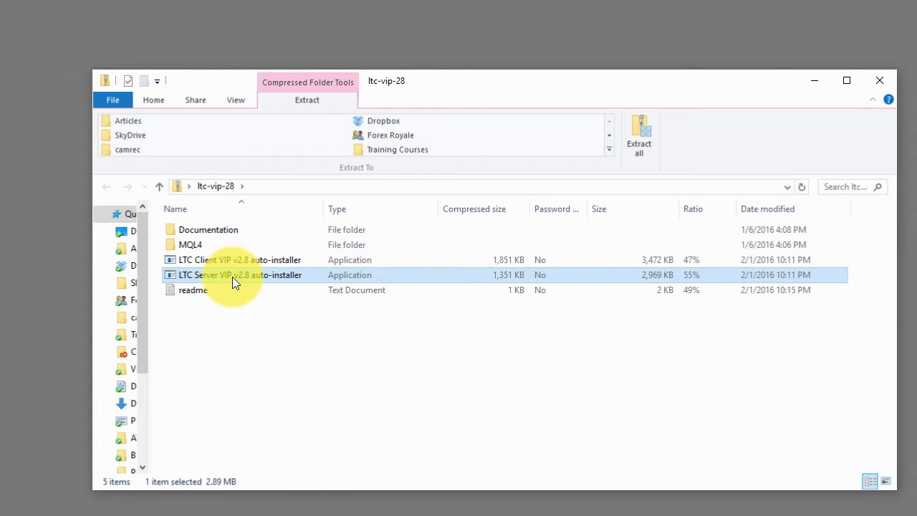
# Step: Launch the LTC Server VIP v2.8 auto-installer, dismissing the Compressed Folders warning
pyautogui.doubleClick(241, 275)
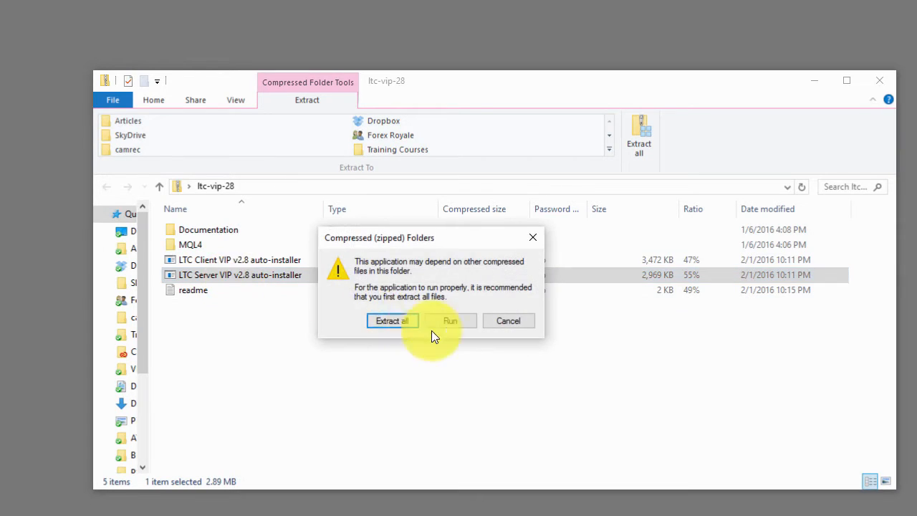
pyautogui.click(450, 320)
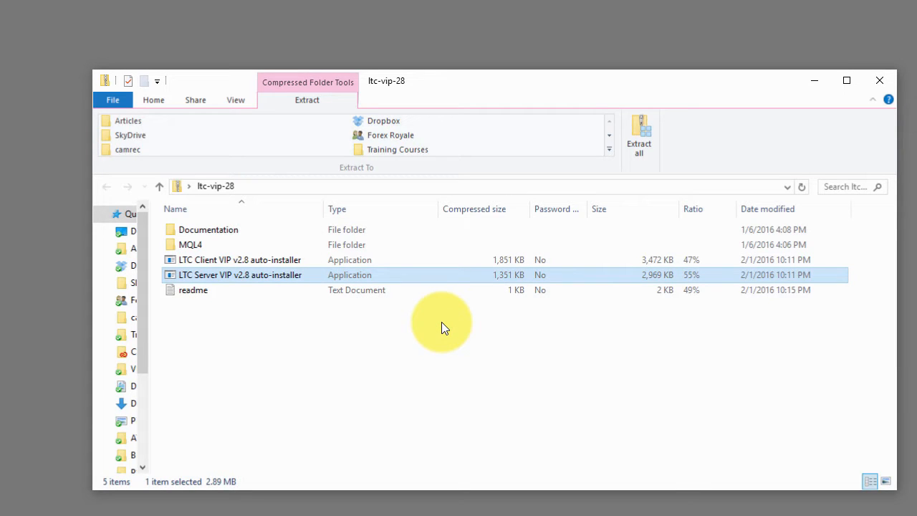
pyautogui.doubleClick(240, 274)
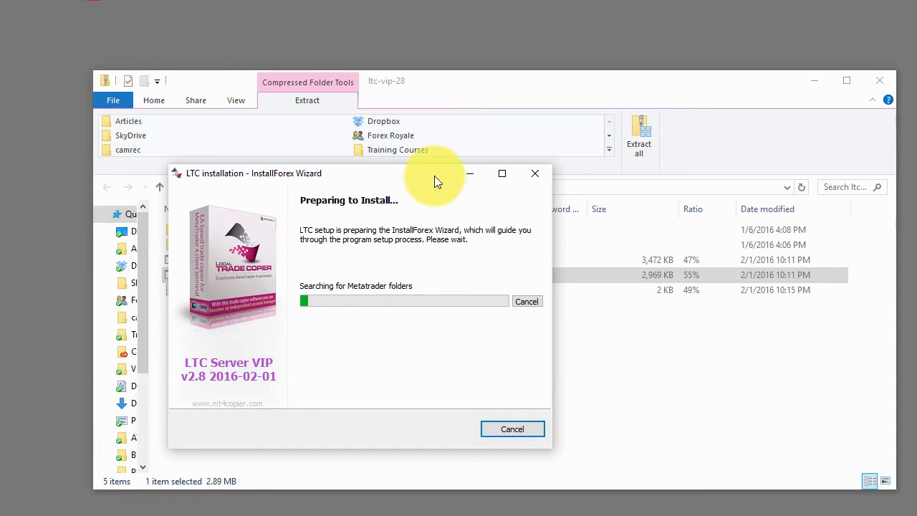
pyautogui.moveTo(406, 314)
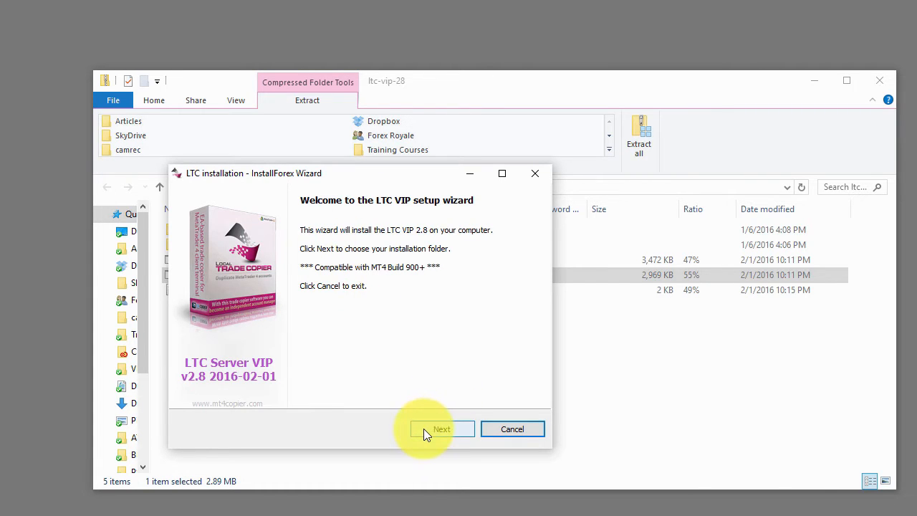
# Step: Choose C:\Program Files (x86)\MetaTrader4-1\ as destination and copy the LTC Server files there
pyautogui.click(442, 429)
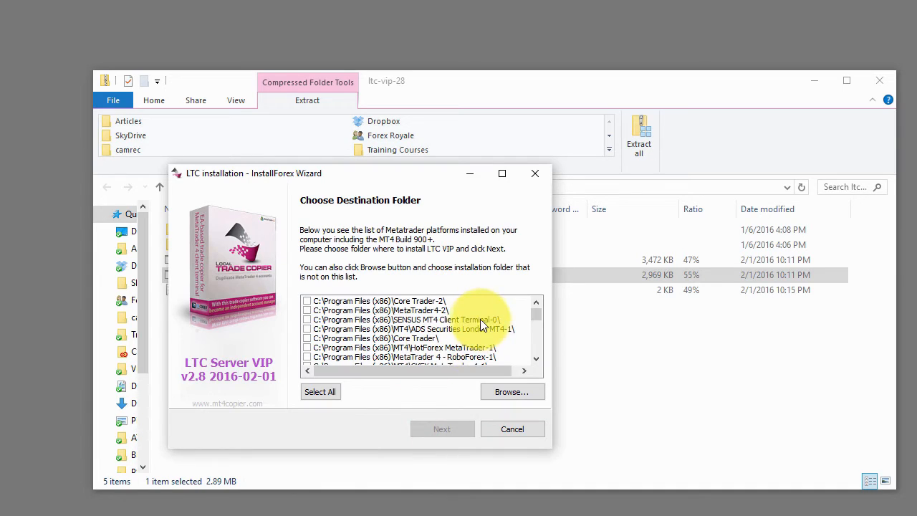
pyautogui.scroll(-3)
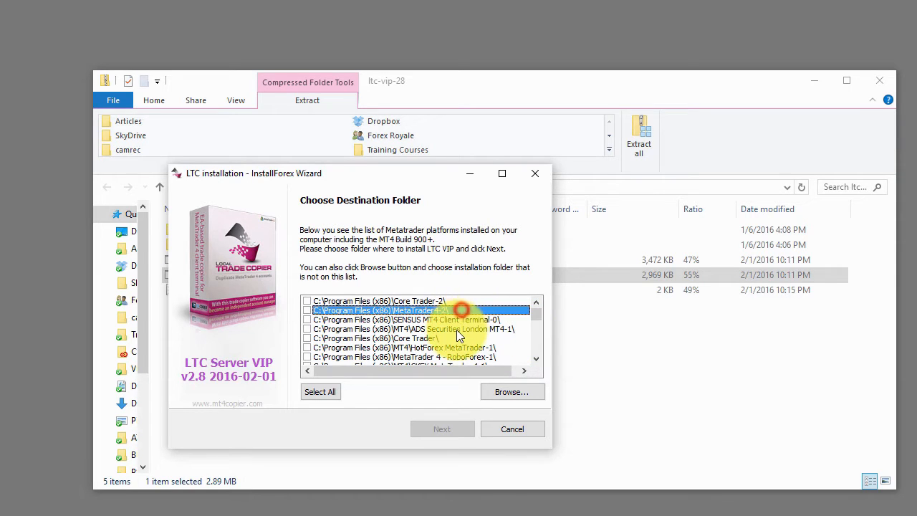
pyautogui.scroll(-3)
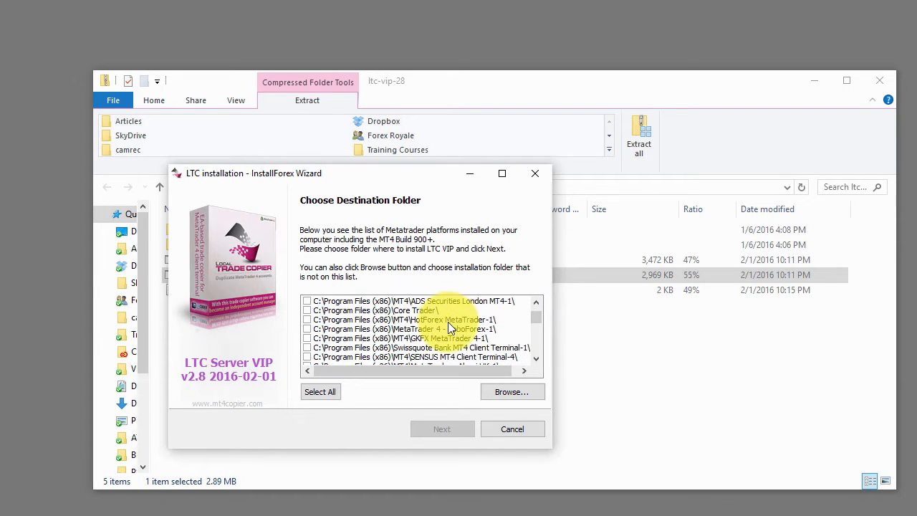
pyautogui.scroll(-3)
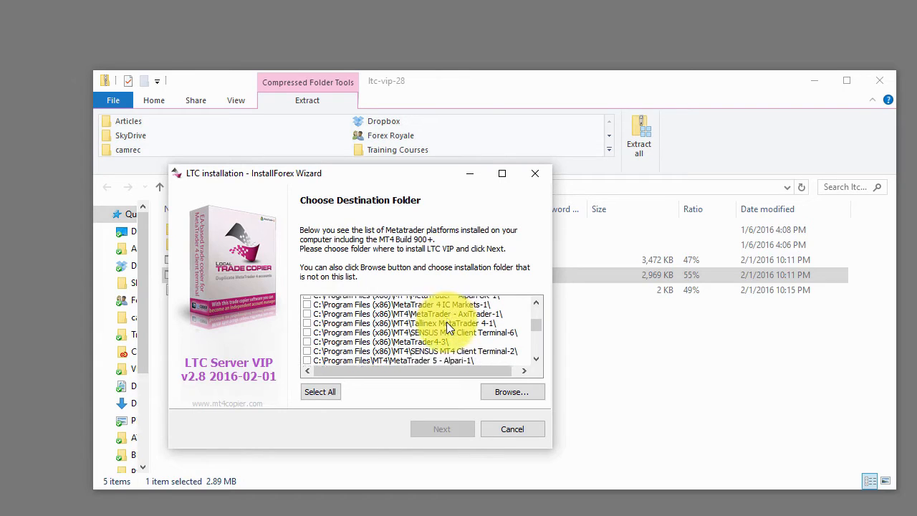
pyautogui.scroll(-3)
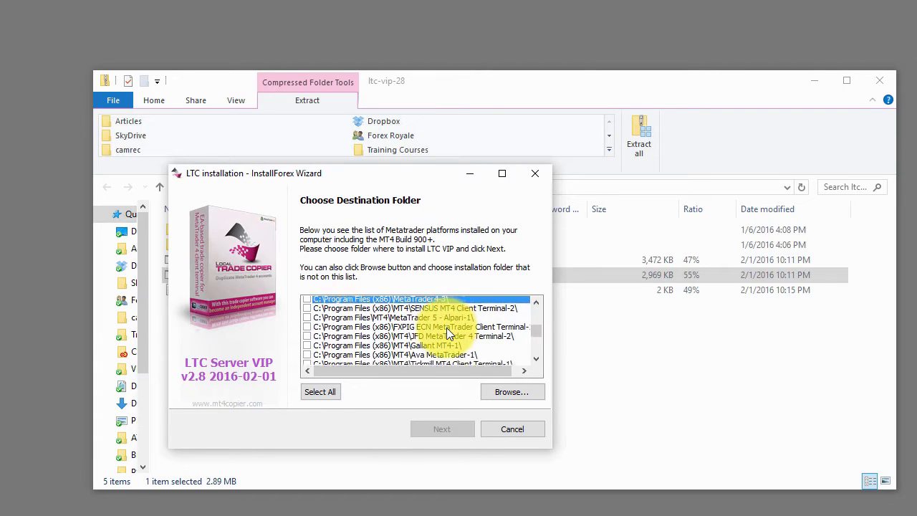
pyautogui.scroll(-3)
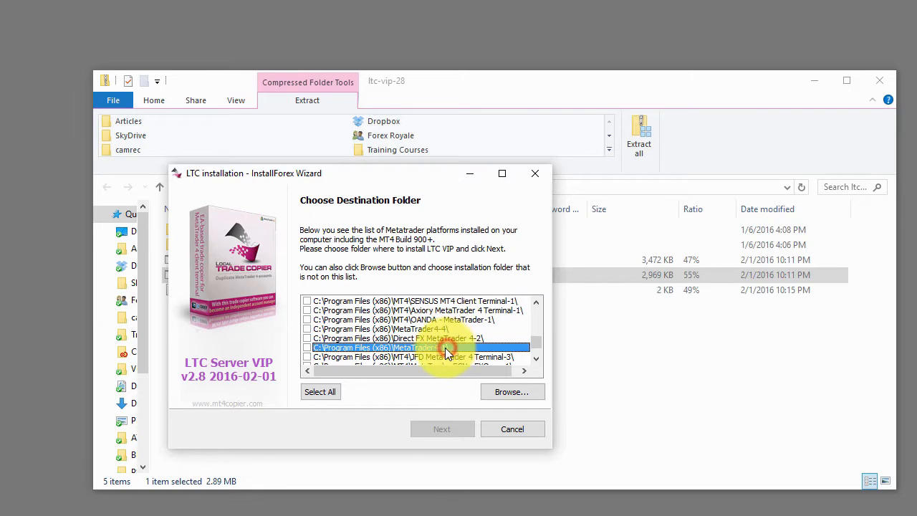
pyautogui.click(308, 347)
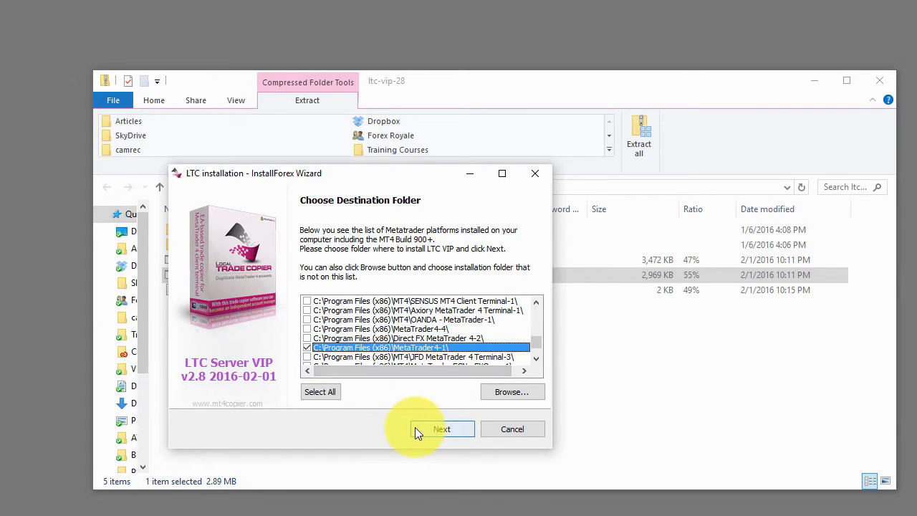
pyautogui.click(441, 428)
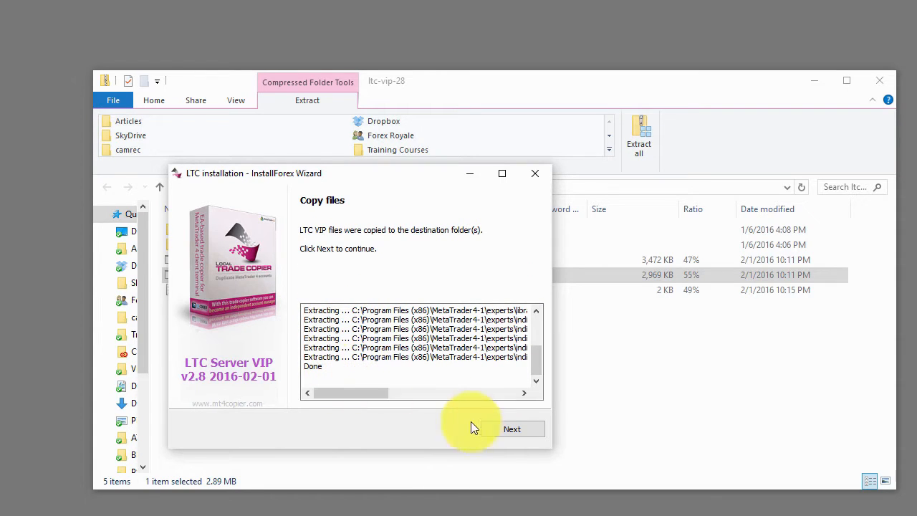
pyautogui.click(512, 428)
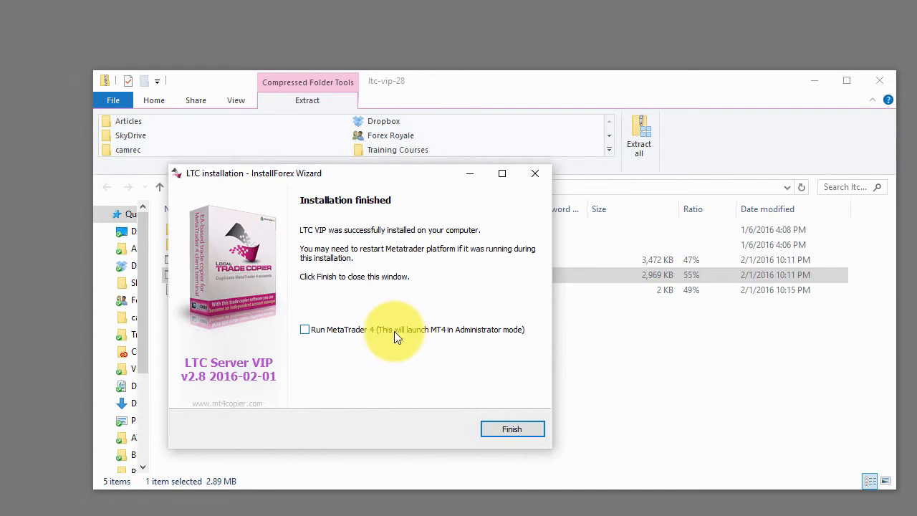
pyautogui.moveTo(441, 336)
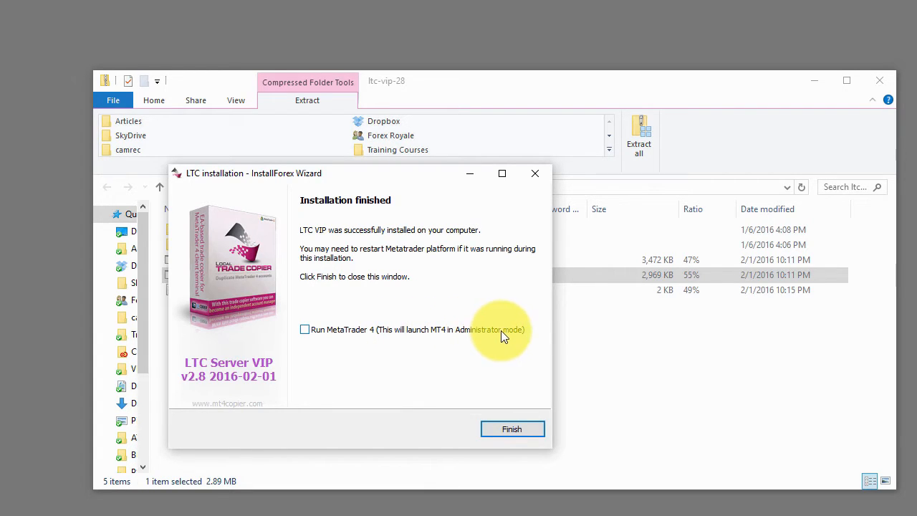
pyautogui.moveTo(469, 355)
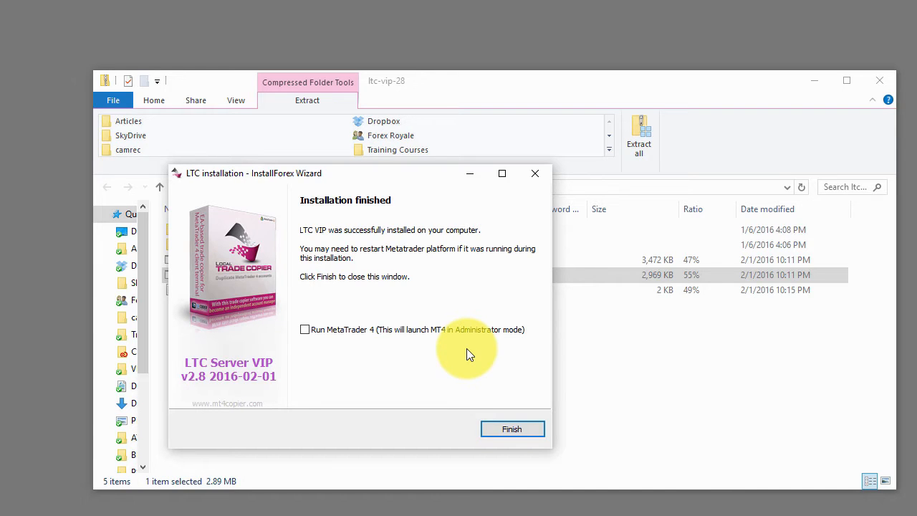
pyautogui.moveTo(439, 359)
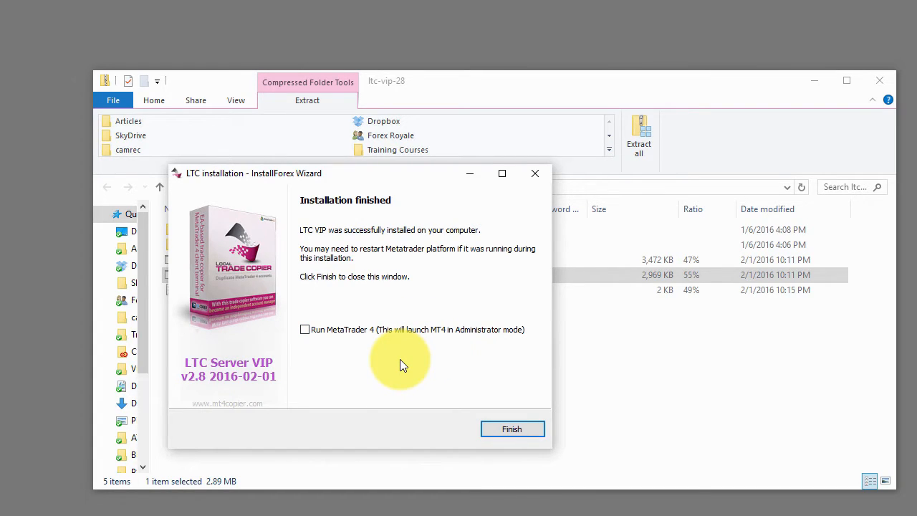
pyautogui.moveTo(416, 380)
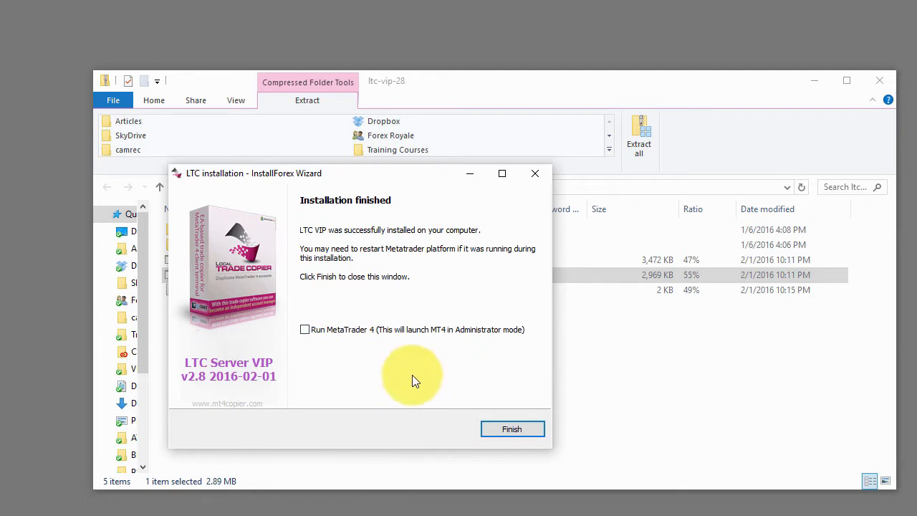
# Step: Finish the server installer and run the LTC Client VIP v2.8 auto-installer from the archive
pyautogui.click(512, 429)
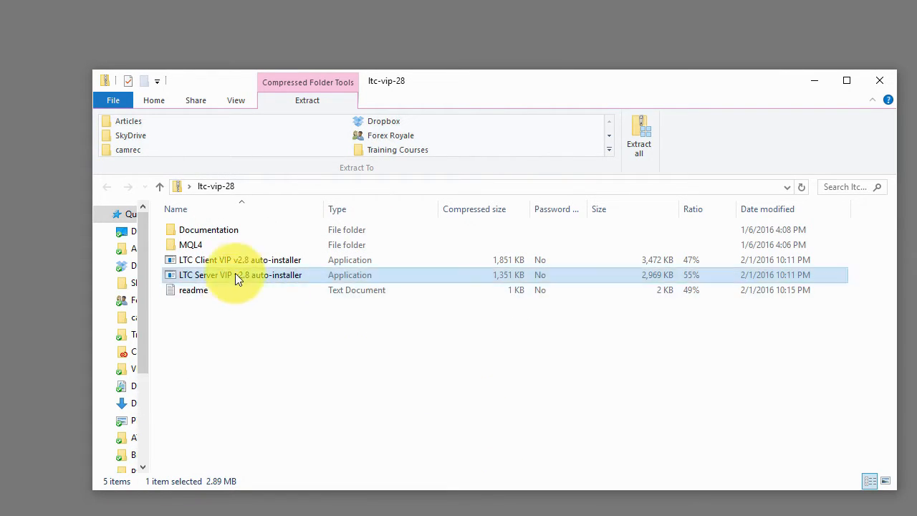
pyautogui.doubleClick(240, 274)
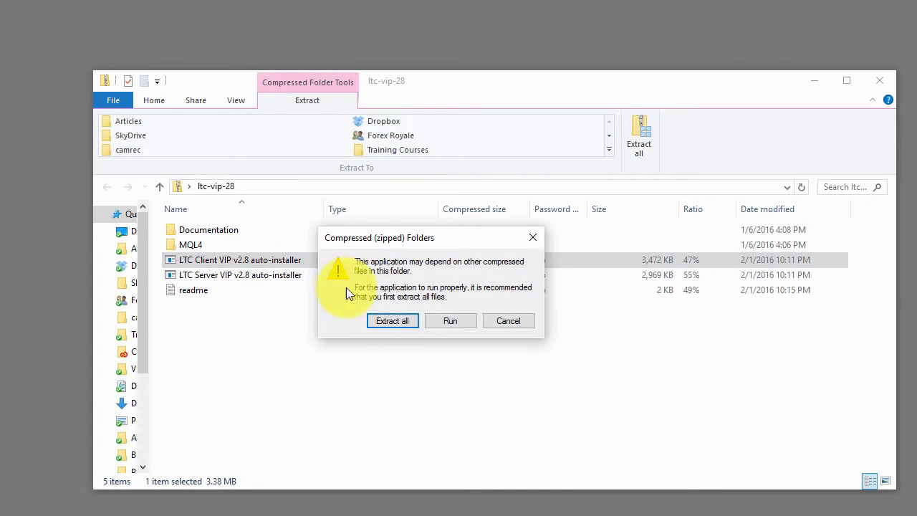
pyautogui.click(508, 320)
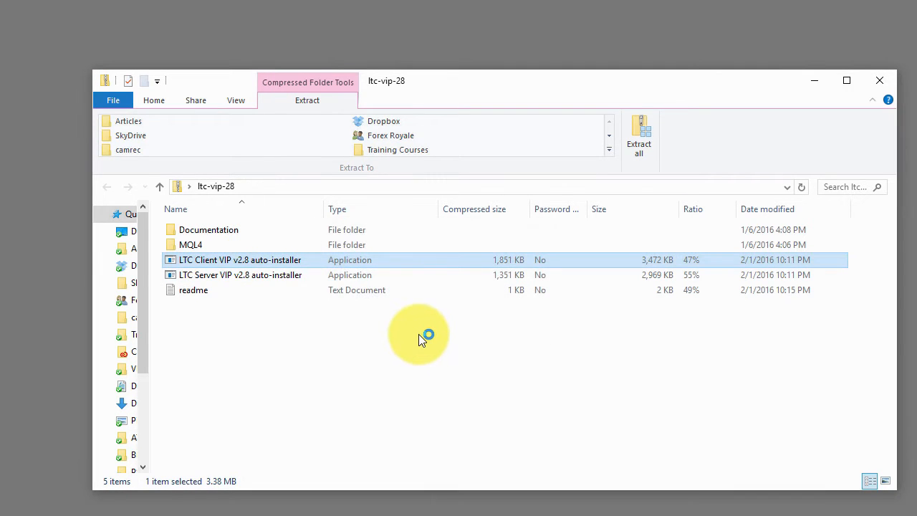
# Step: Install LTC Client VIP into MetaTrader4-2, MetaTrader4-3 and MetaTrader4-4 and reach Installation finished
pyautogui.doubleClick(240, 260)
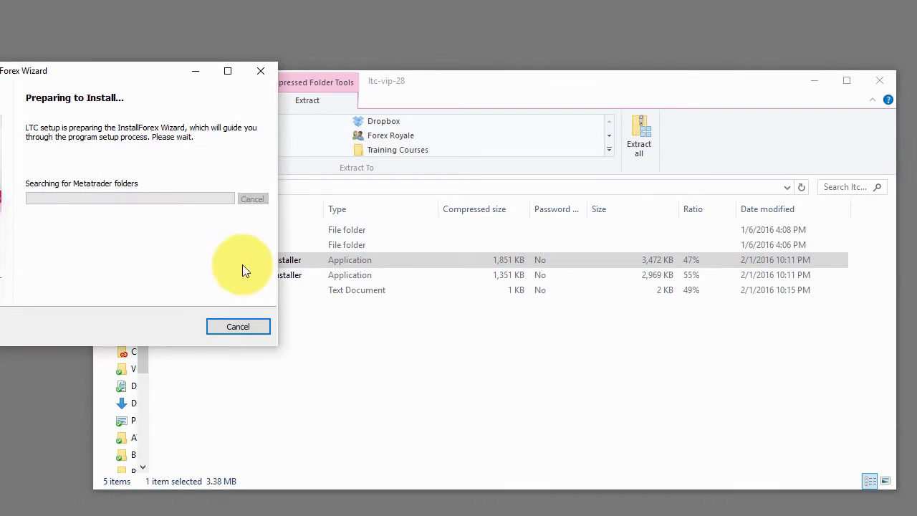
pyautogui.moveTo(141, 77)
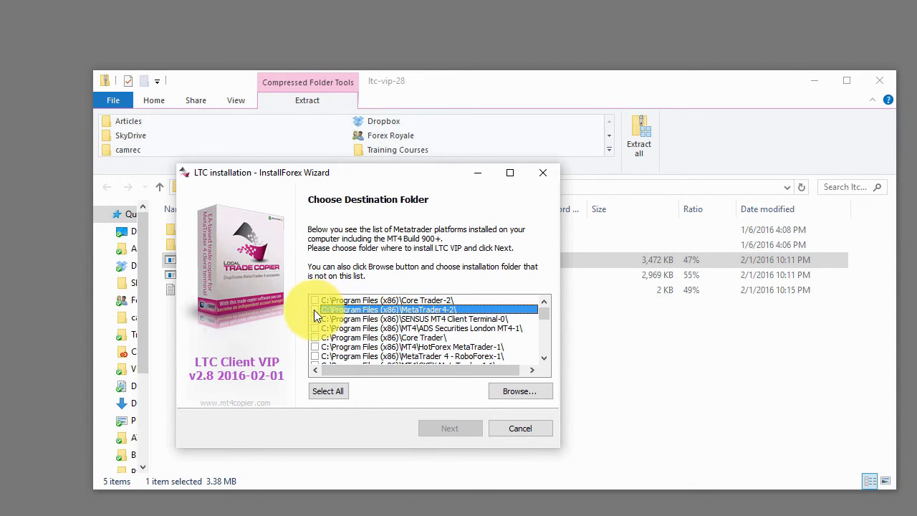
pyautogui.click(314, 309)
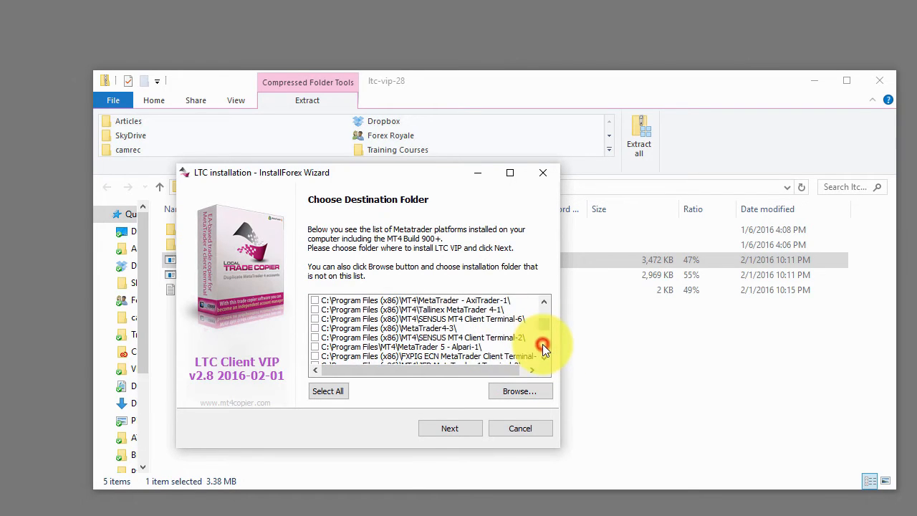
pyautogui.click(423, 328)
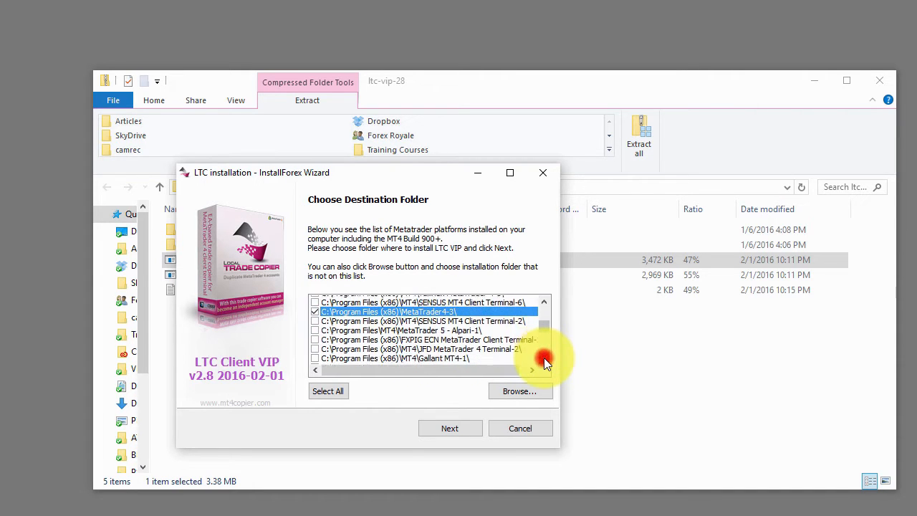
pyautogui.scroll(-3)
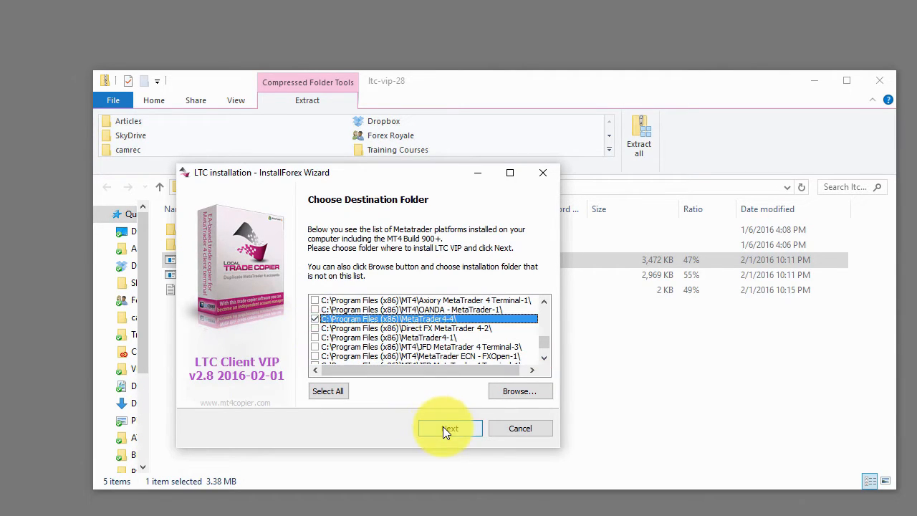
pyautogui.click(449, 427)
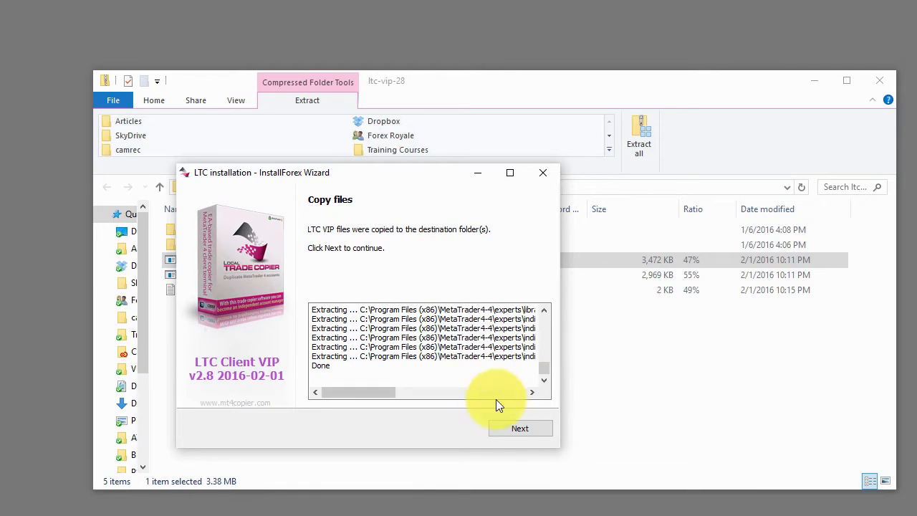
pyautogui.click(519, 428)
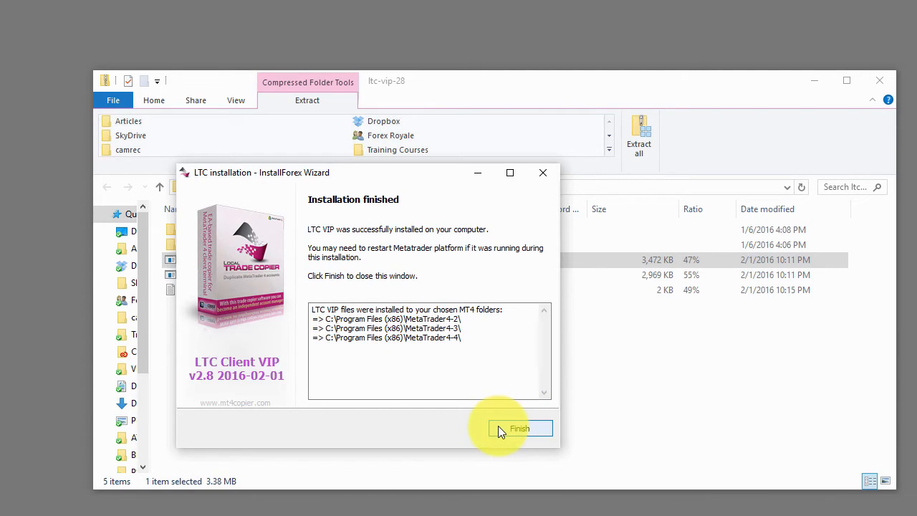
# Step: Finish the client installer and enter the package's MQL4 folder
pyautogui.click(519, 428)
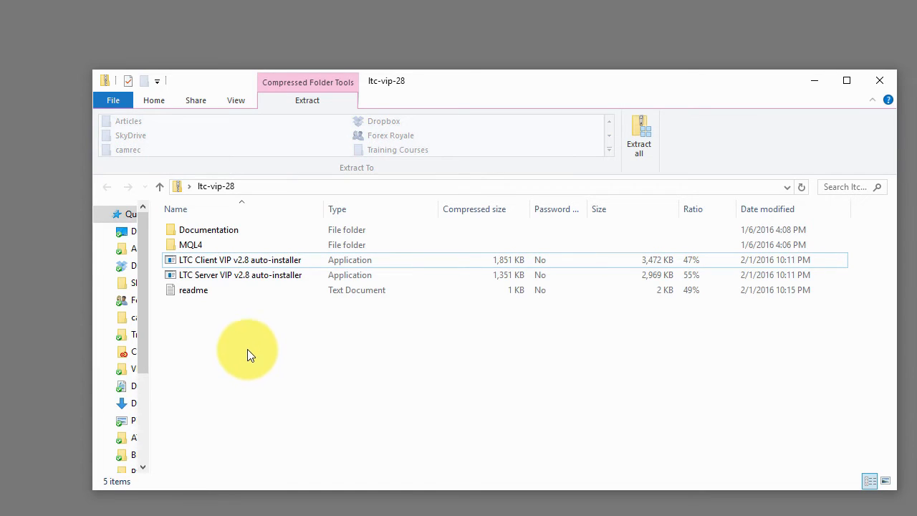
pyautogui.moveTo(240, 358)
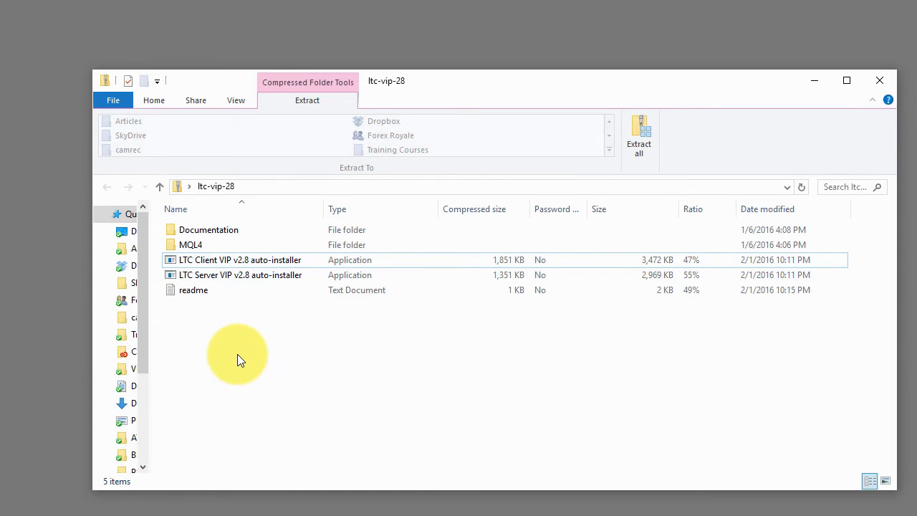
pyautogui.moveTo(239, 357)
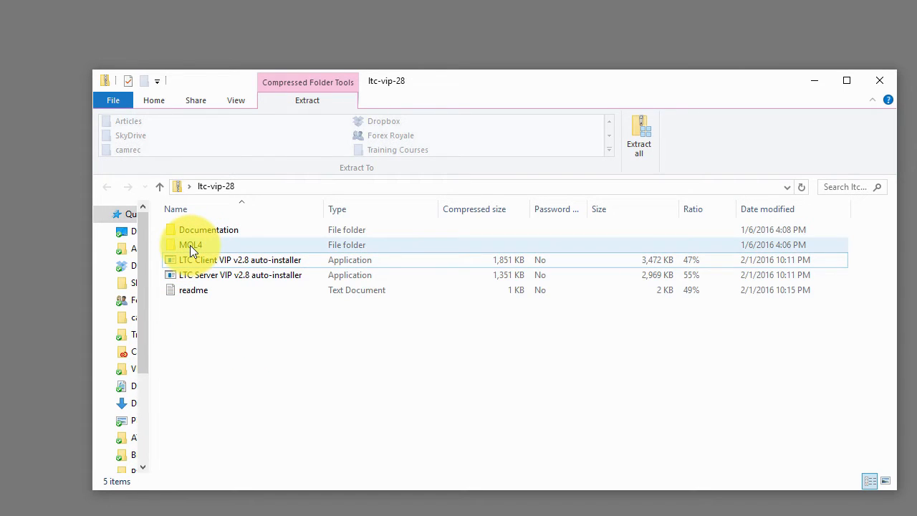
pyautogui.doubleClick(190, 244)
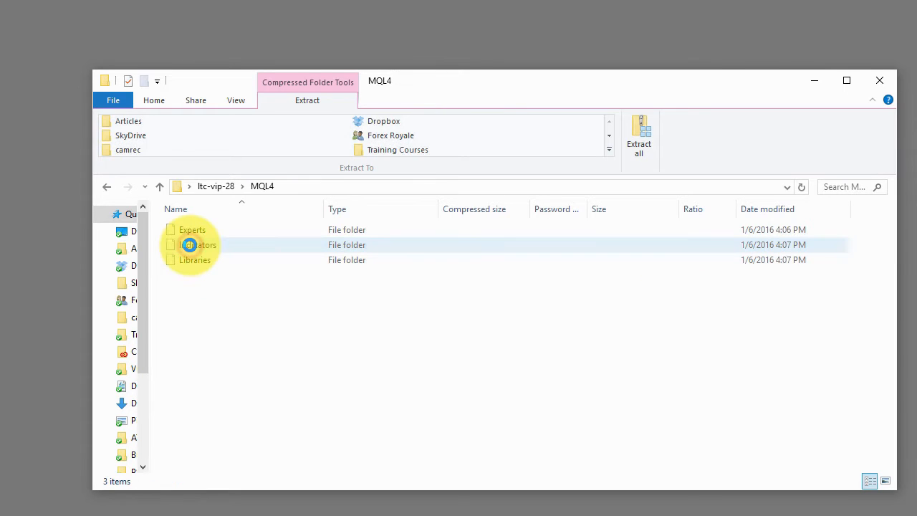
pyautogui.click(192, 229)
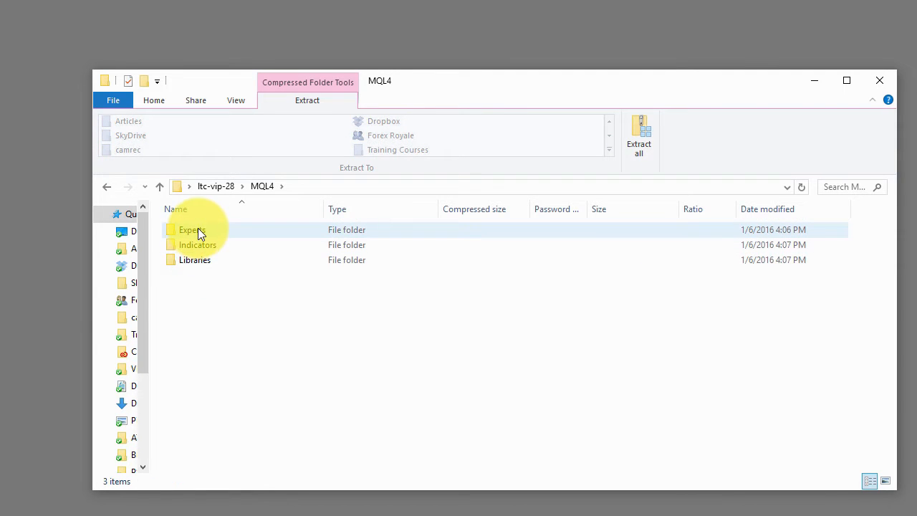
pyautogui.click(197, 244)
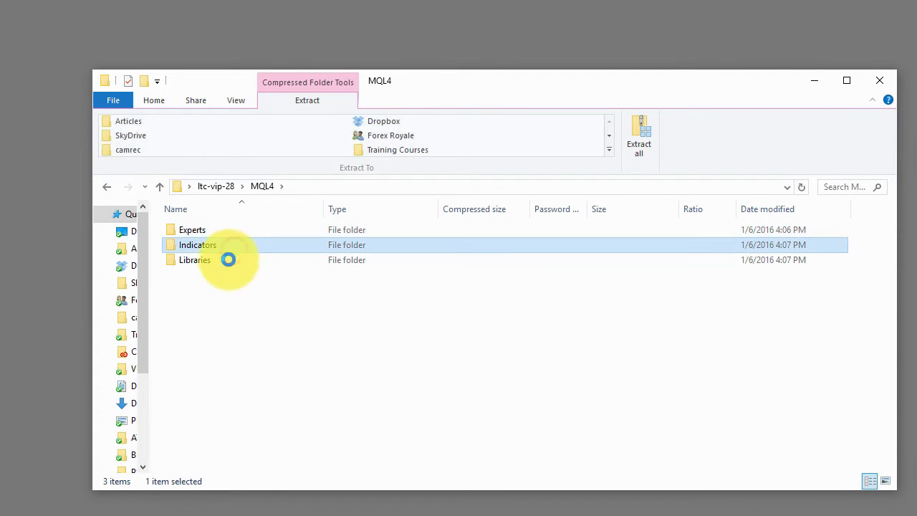
pyautogui.click(192, 230)
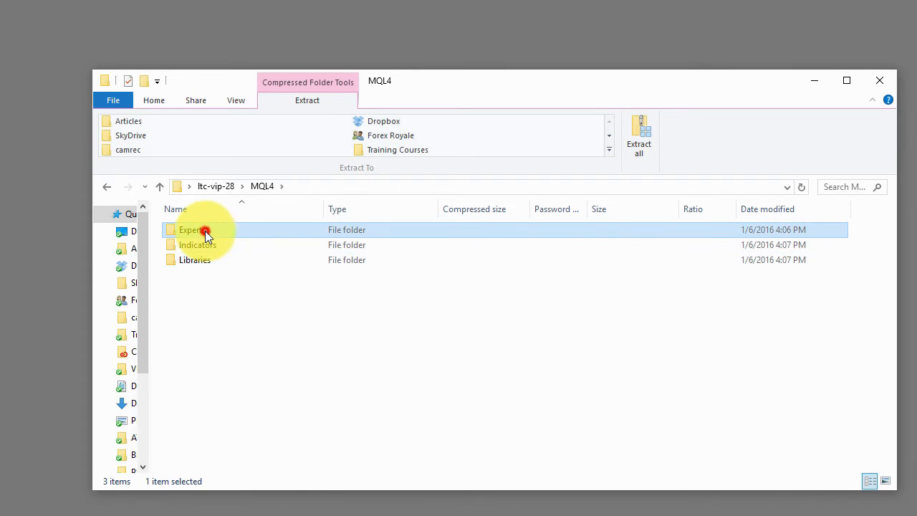
# Step: Browse the Experts, Indicators and Libraries subfolders, then return to the ltc-vip-28 root
pyautogui.doubleClick(191, 229)
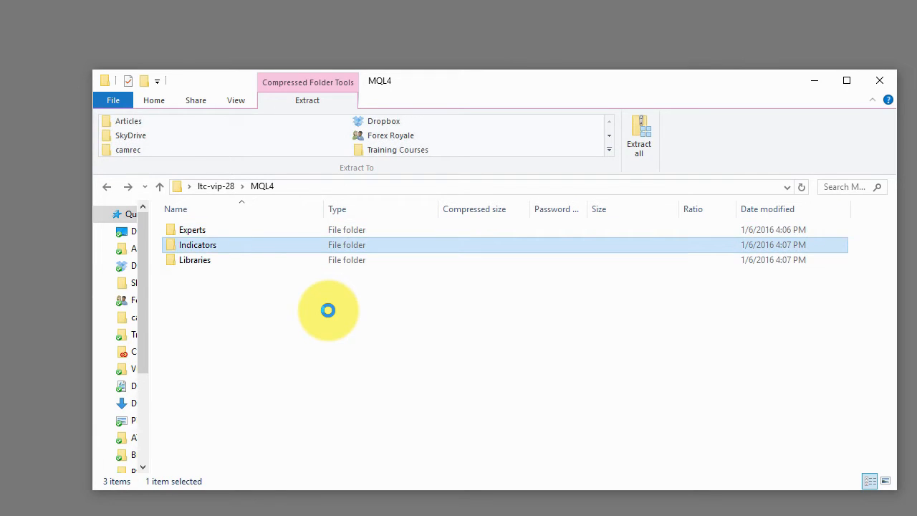
pyautogui.doubleClick(197, 244)
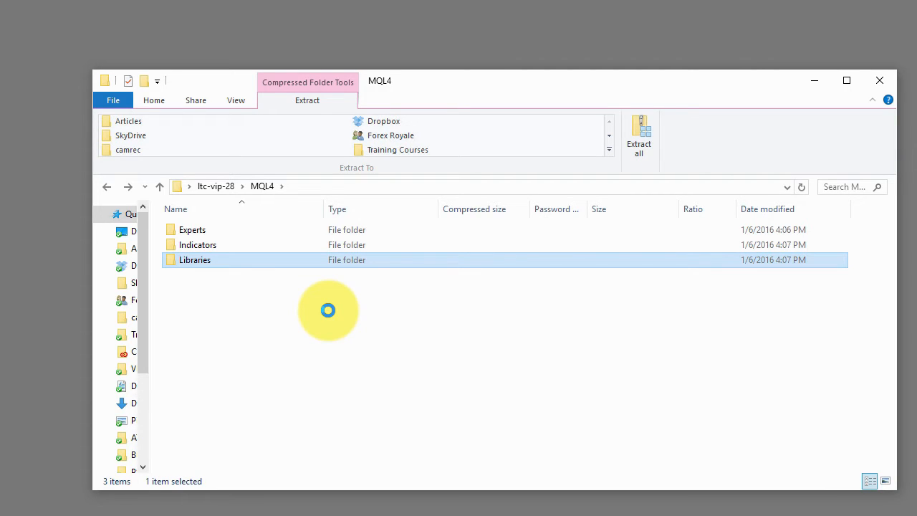
pyautogui.doubleClick(195, 259)
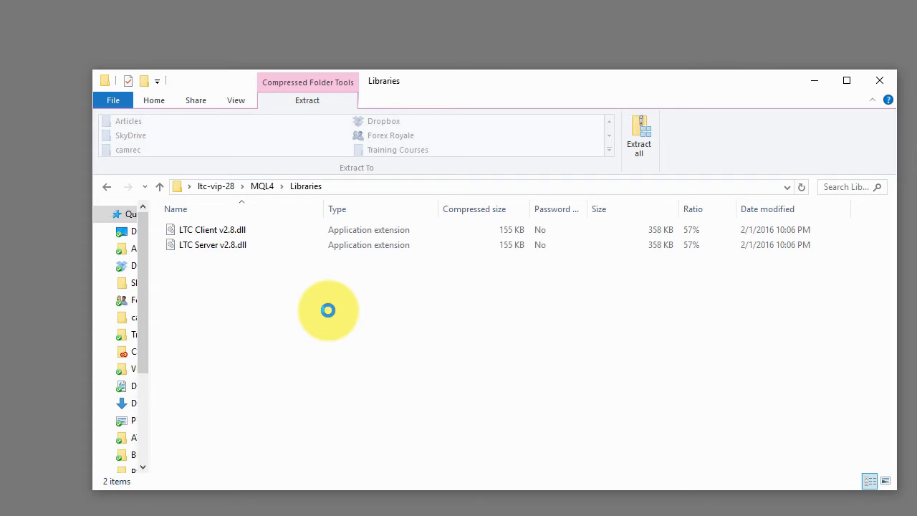
pyautogui.click(160, 187)
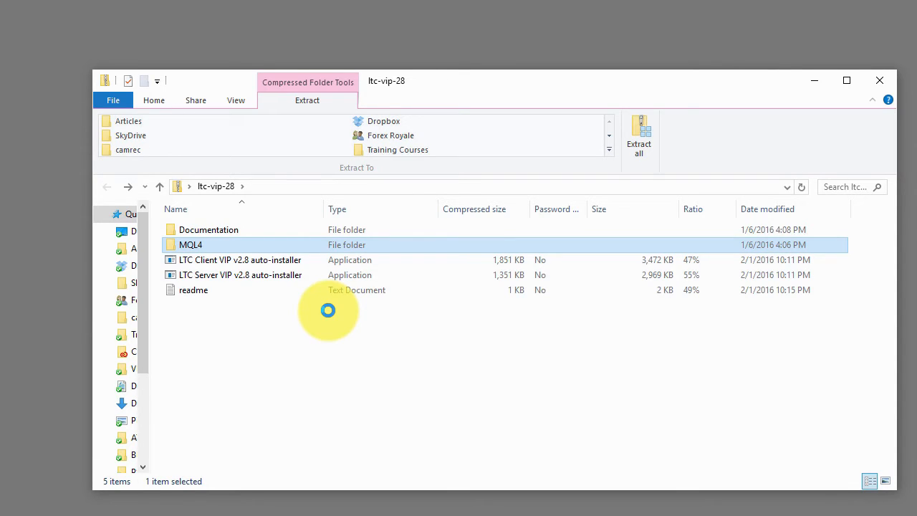
# Step: Copy the package's MQL4 folder and open the MetaTrader 4 data folder
pyautogui.rightClick(192, 244)
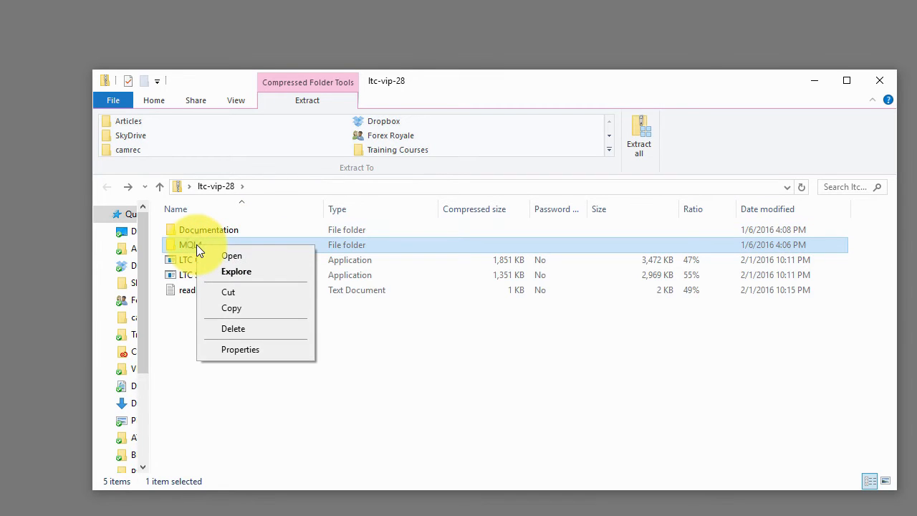
pyautogui.click(247, 312)
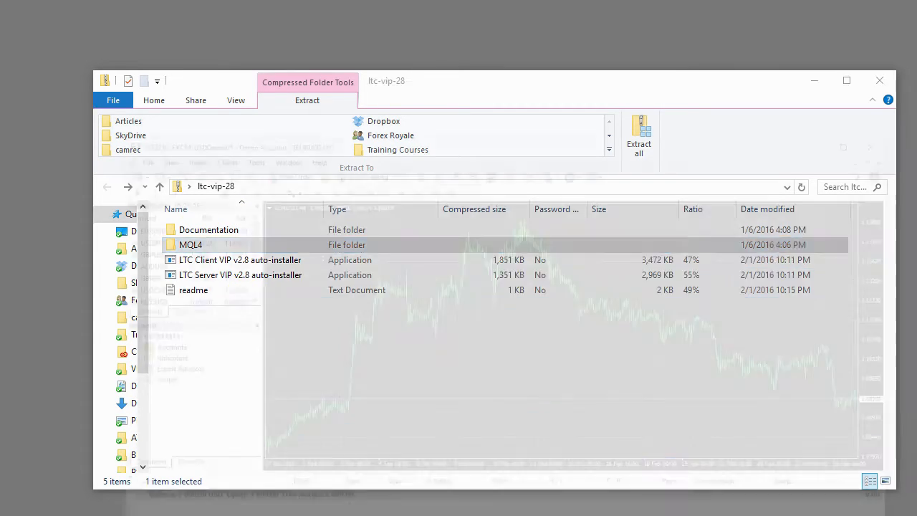
pyautogui.click(30, 27)
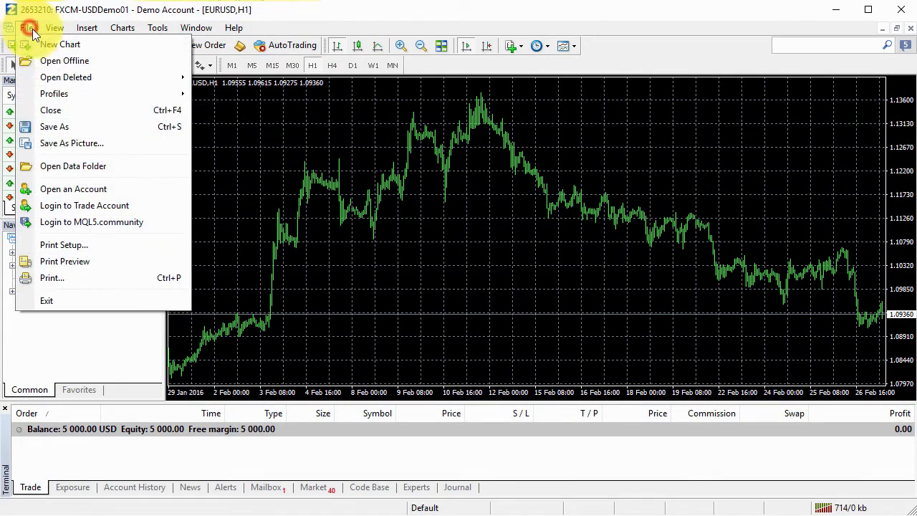
pyautogui.click(73, 166)
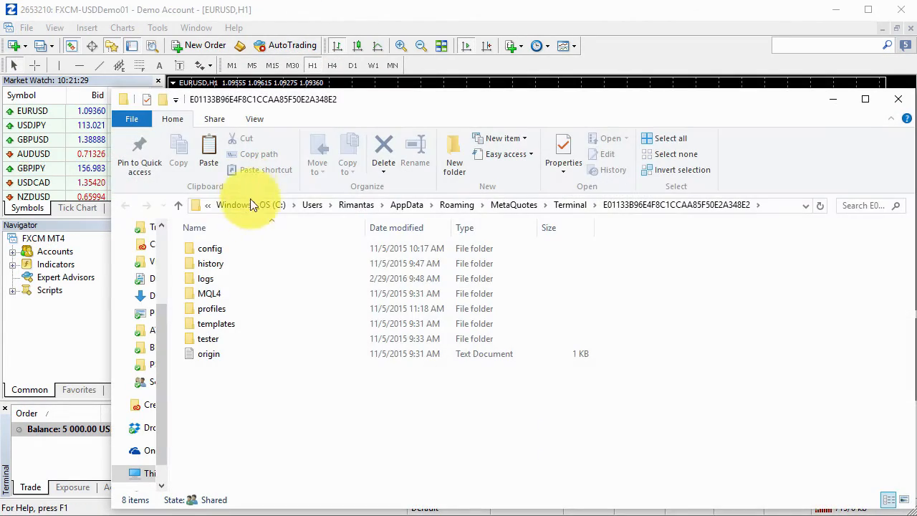
# Step: Paste MQL4 into the data folder, replacing the 7 duplicate files, and close the window
pyautogui.rightClick(244, 408)
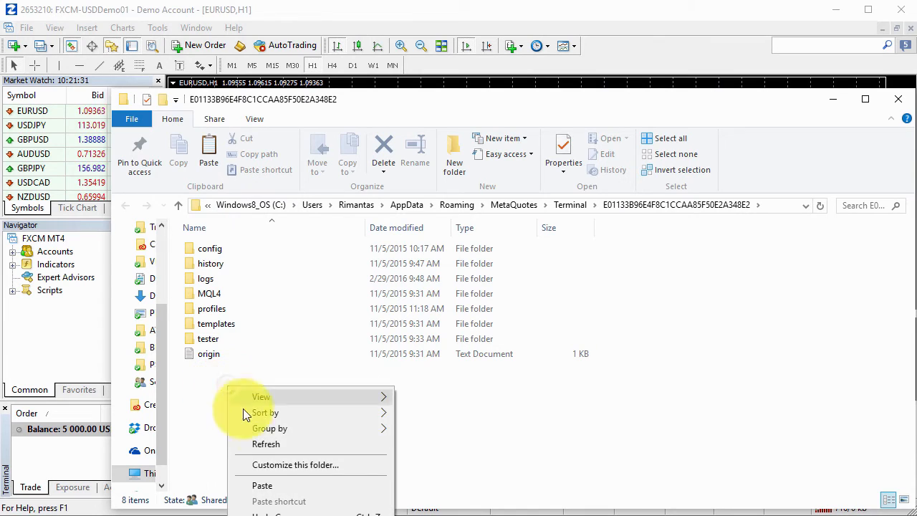
pyautogui.moveTo(275, 490)
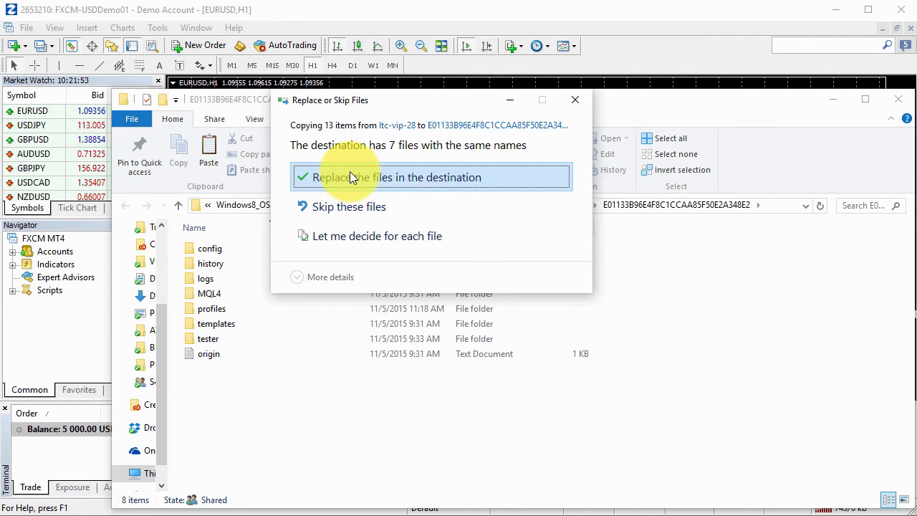
pyautogui.click(397, 177)
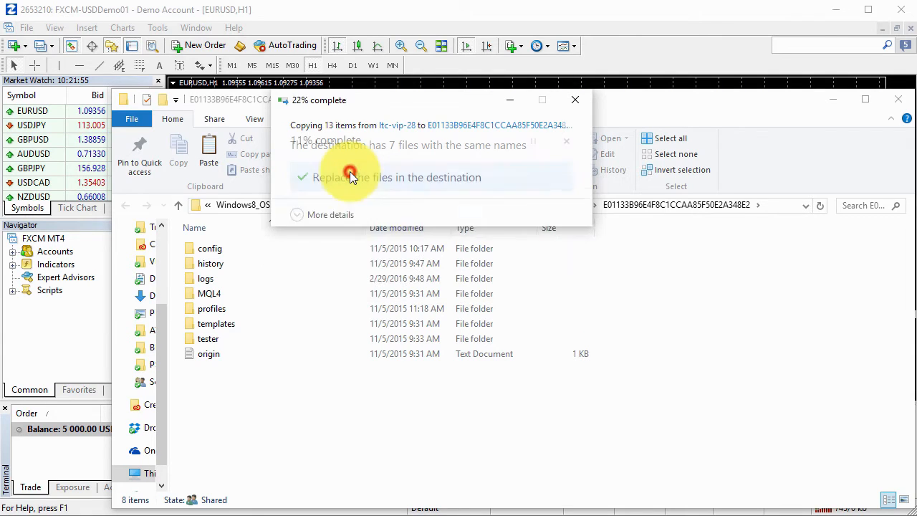
pyautogui.click(352, 177)
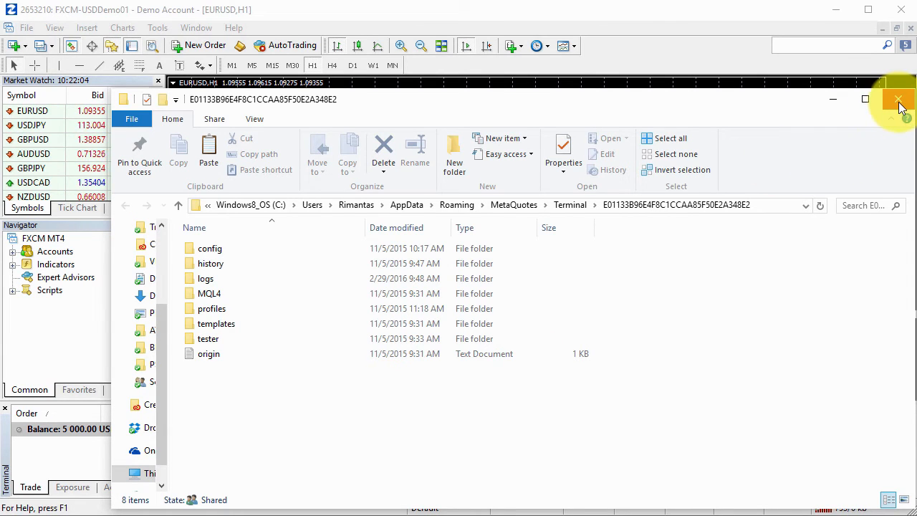
pyautogui.click(900, 98)
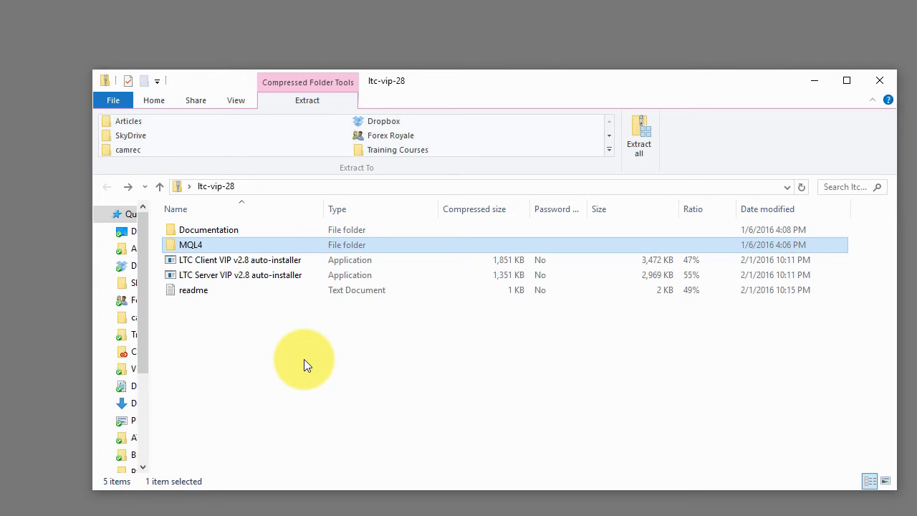
pyautogui.moveTo(260, 368)
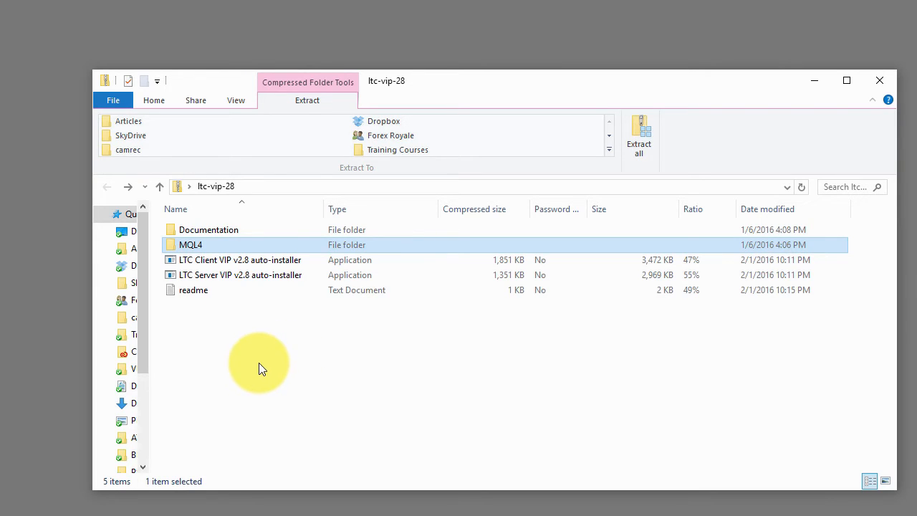
# Step: Enter the Documentation folder and review the quick guide, manual and What's new PDFs
pyautogui.click(209, 229)
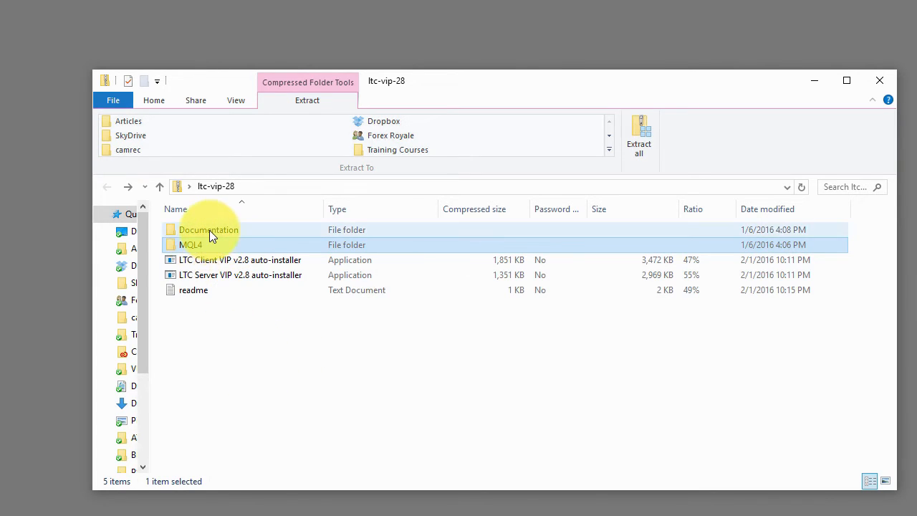
pyautogui.click(207, 230)
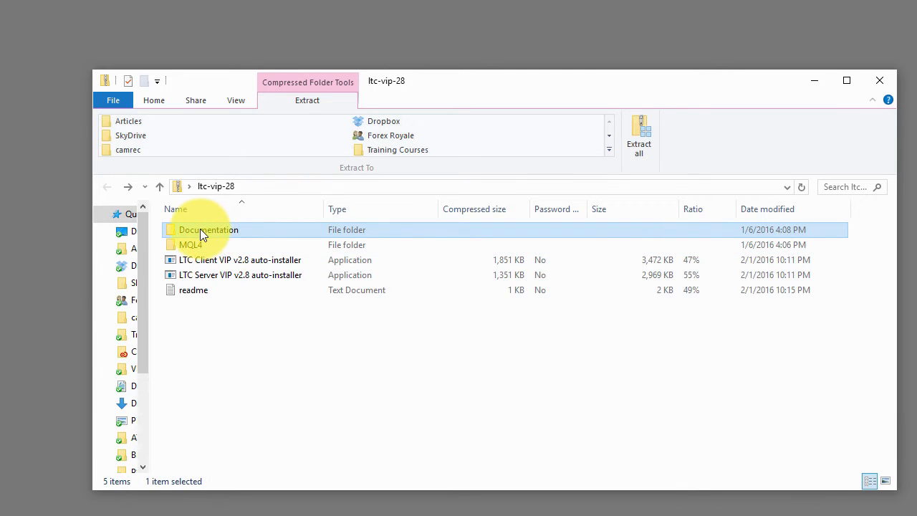
pyautogui.doubleClick(208, 229)
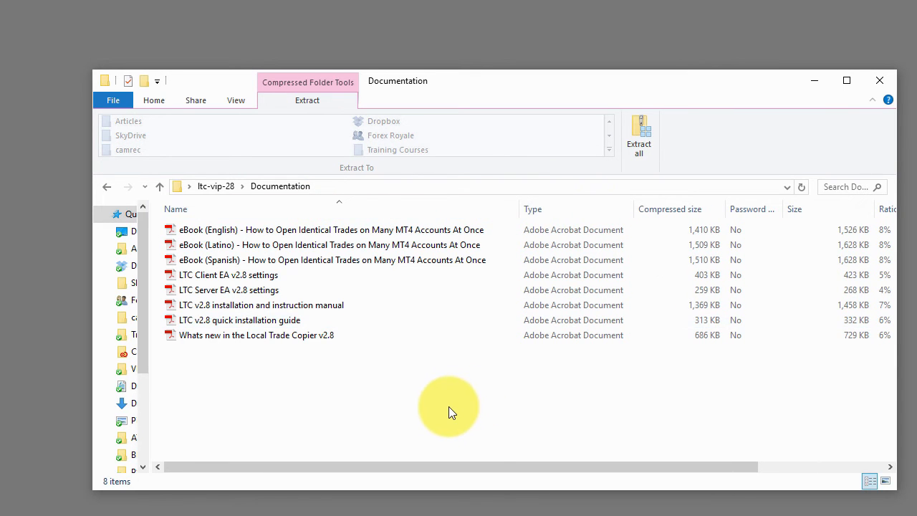
pyautogui.moveTo(328, 387)
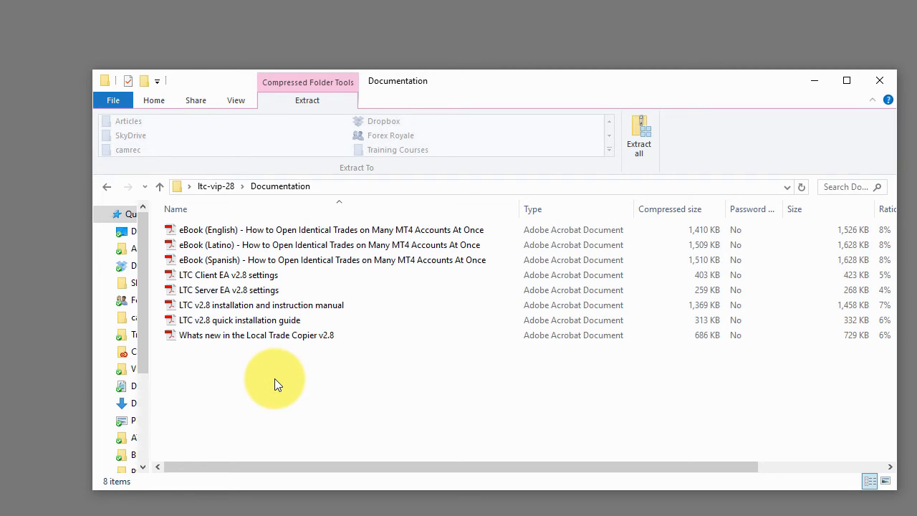
pyautogui.click(229, 320)
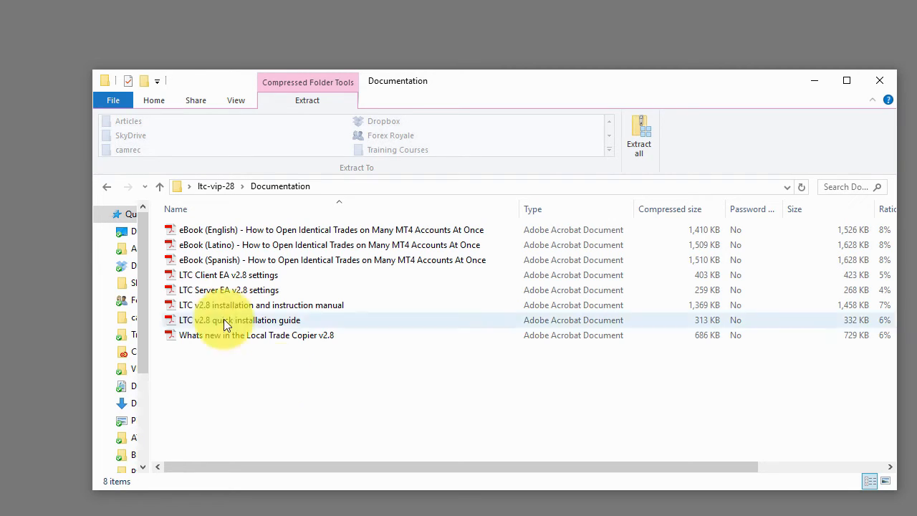
pyautogui.click(239, 319)
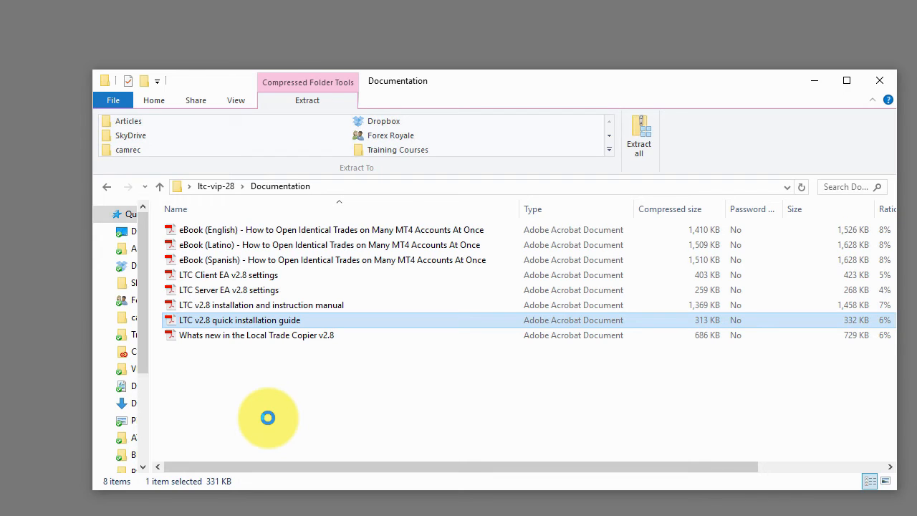
pyautogui.click(262, 304)
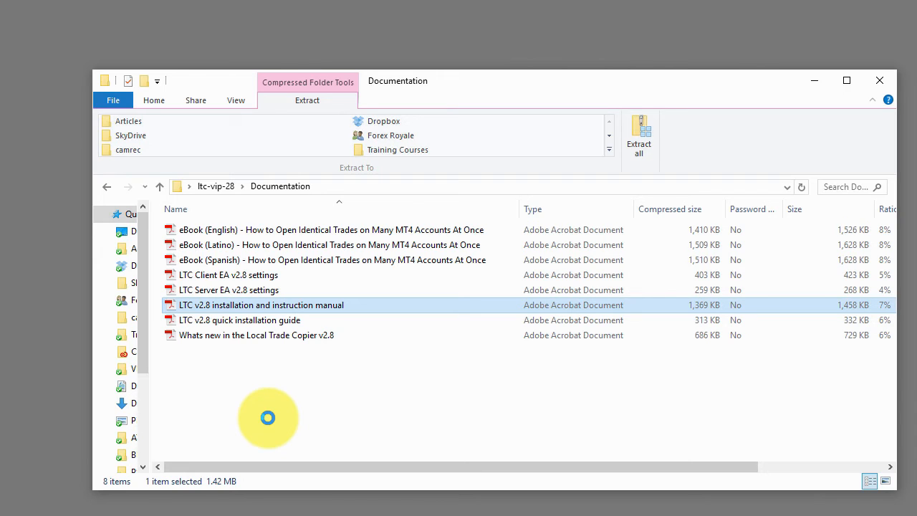
pyautogui.click(256, 335)
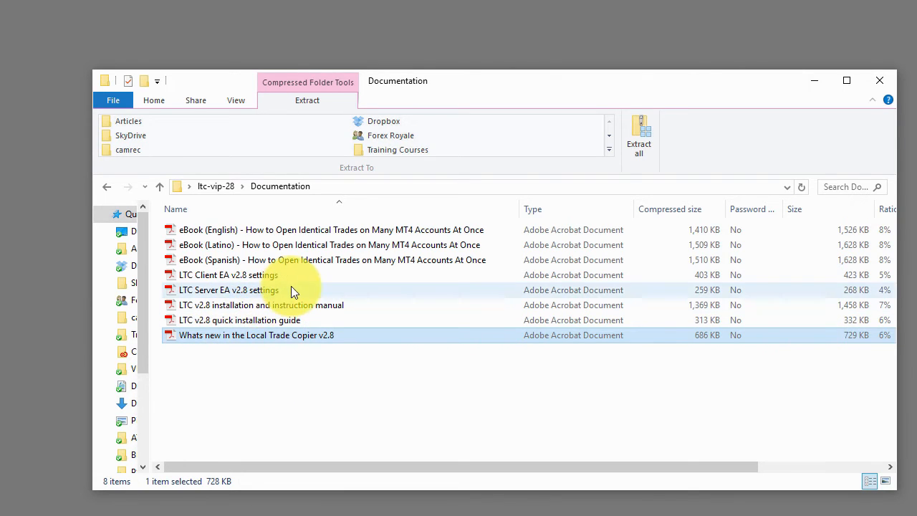
# Step: Review the Server and Client EA settings PDFs and the Latino and Spanish eBooks, then go back to the root
pyautogui.click(228, 289)
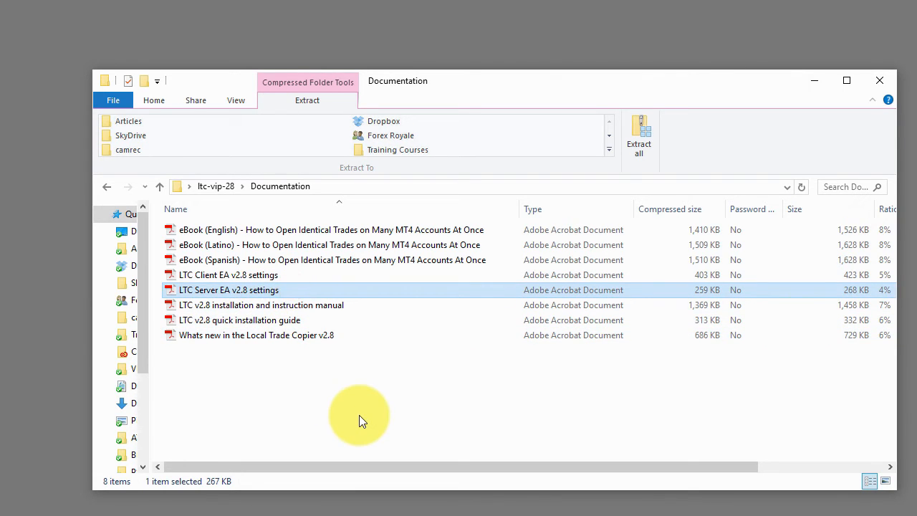
pyautogui.click(228, 274)
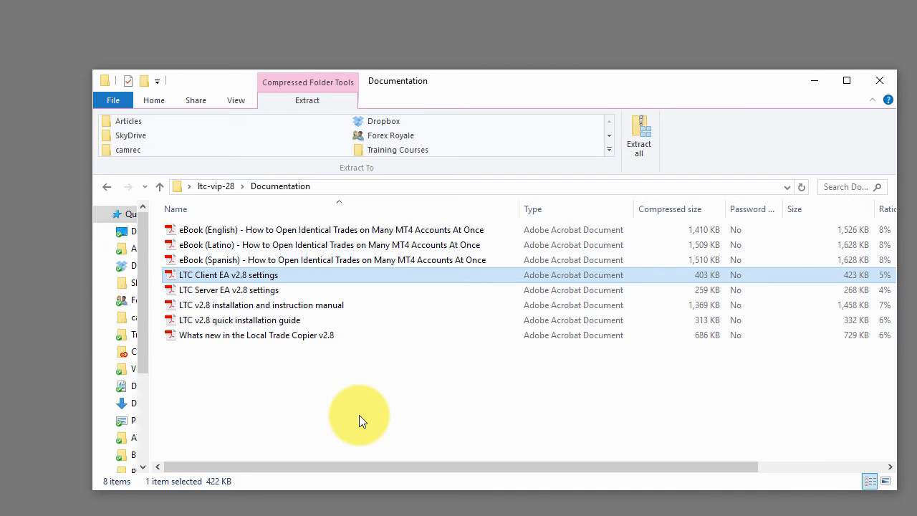
pyautogui.moveTo(351, 419)
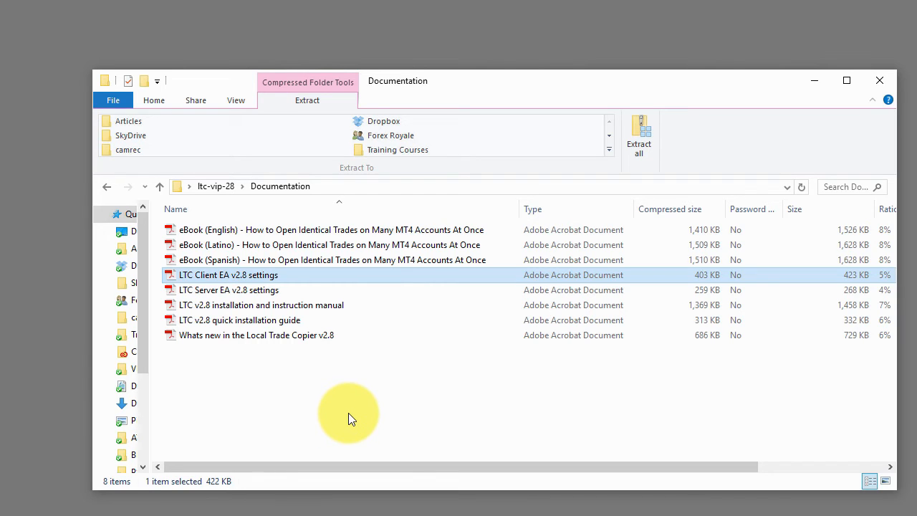
pyautogui.click(330, 229)
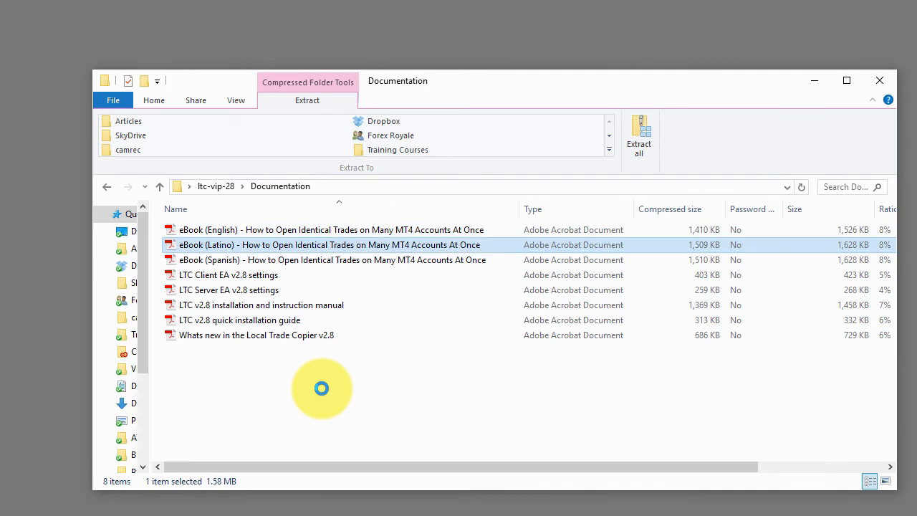
pyautogui.click(329, 259)
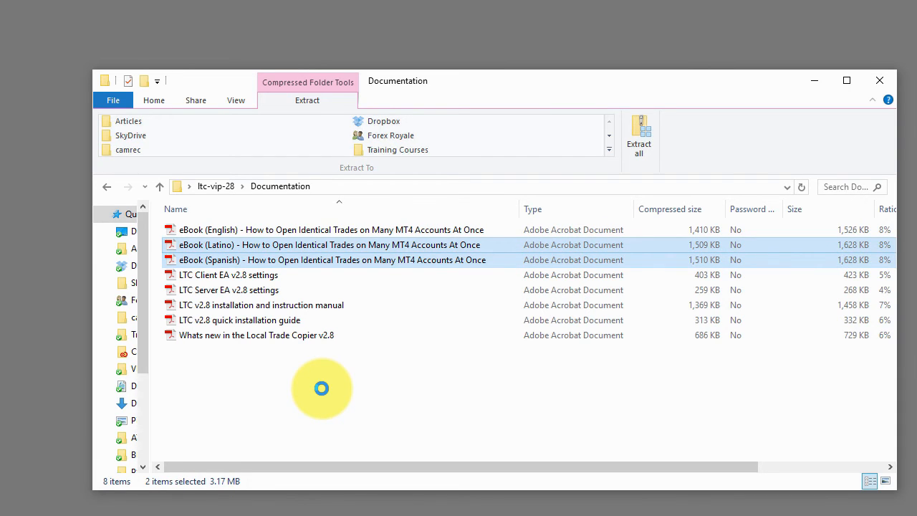
pyautogui.click(160, 186)
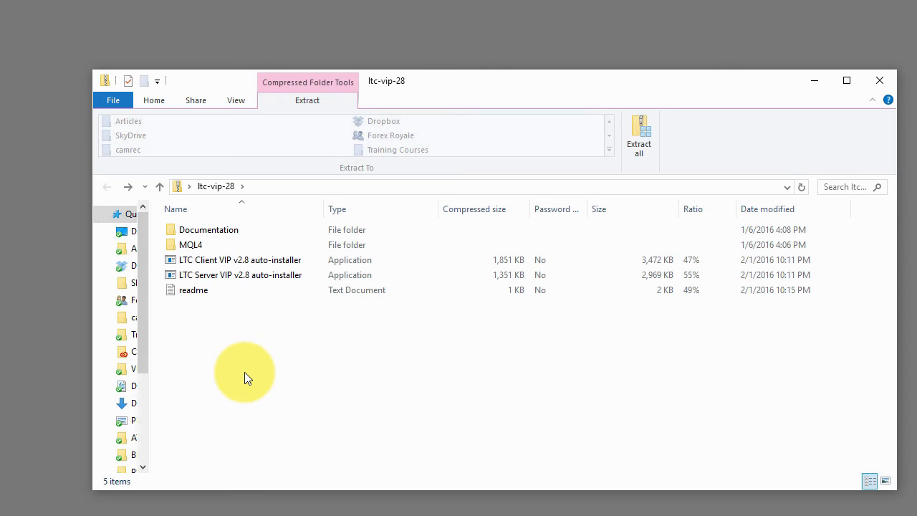
pyautogui.moveTo(749, 143)
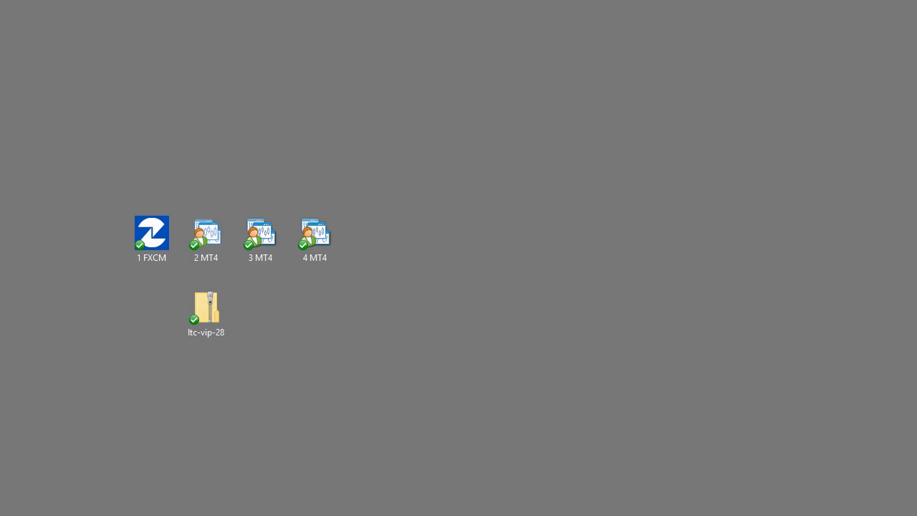
# Step: Refresh and expand Expert Advisors in the FXCM terminal to show the LTC VIP v2.8 EAs
pyautogui.doubleClick(152, 233)
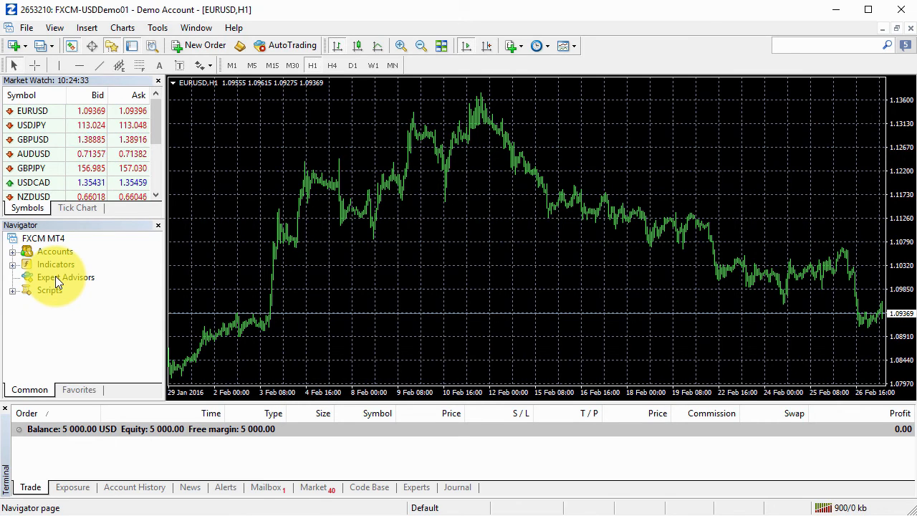
pyautogui.rightClick(65, 277)
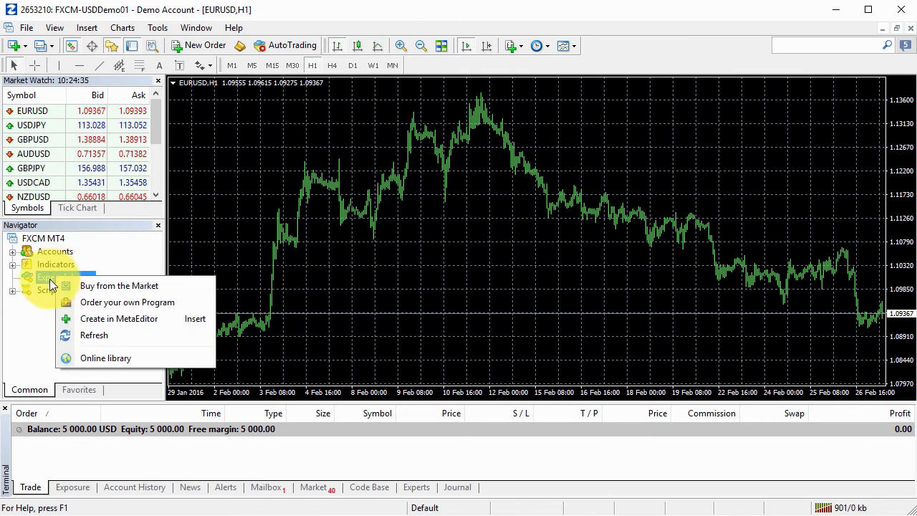
pyautogui.moveTo(94, 335)
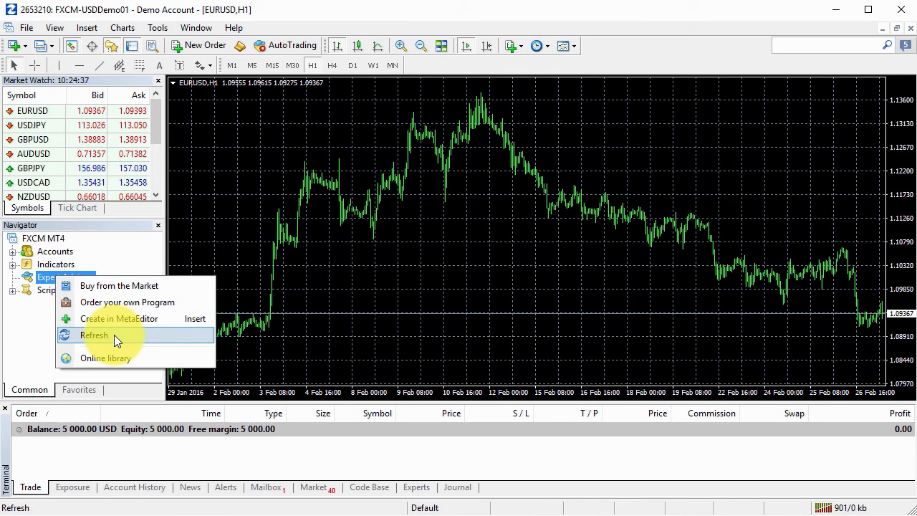
pyautogui.click(94, 335)
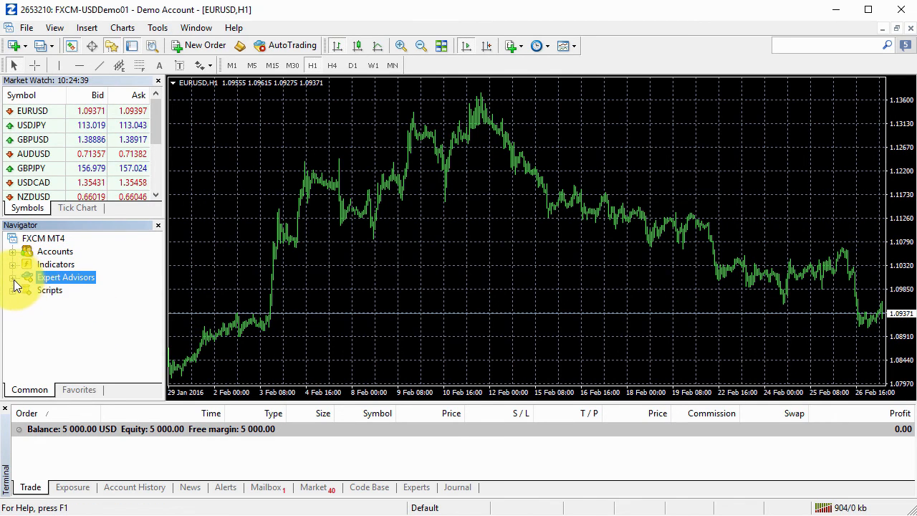
pyautogui.click(17, 277)
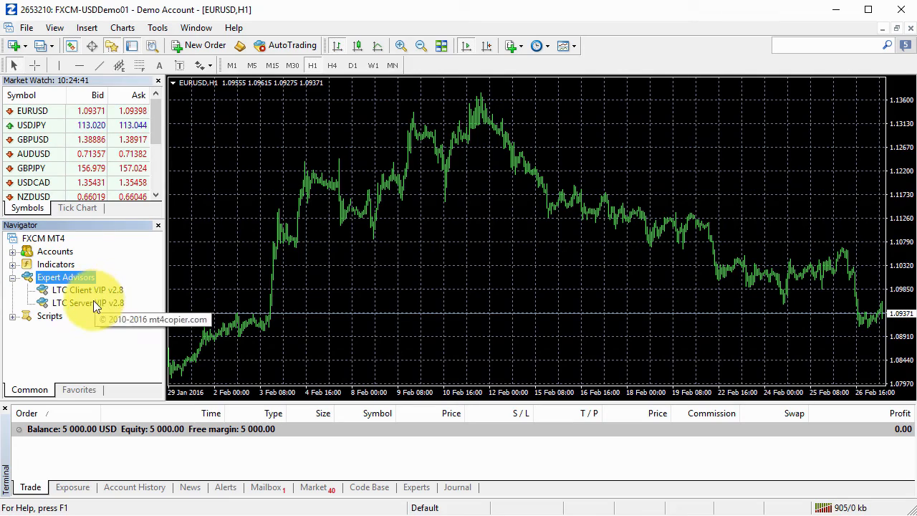
pyautogui.click(79, 289)
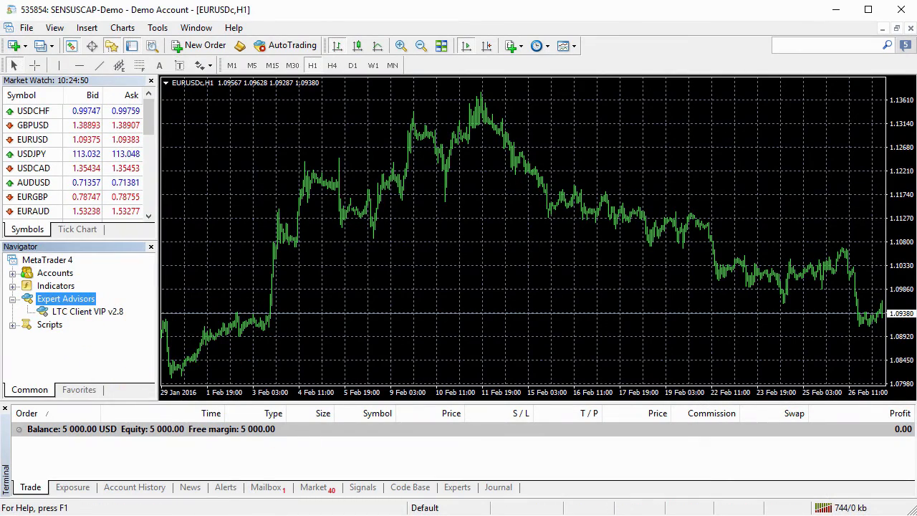
# Step: Refresh the Expert Advisors list in the other and FXTCR terminals
pyautogui.rightClick(65, 297)
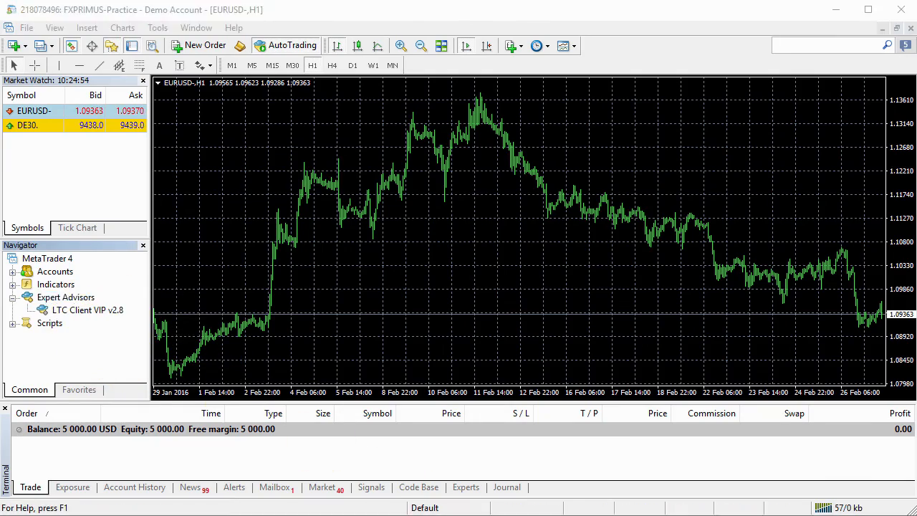
pyautogui.rightClick(66, 300)
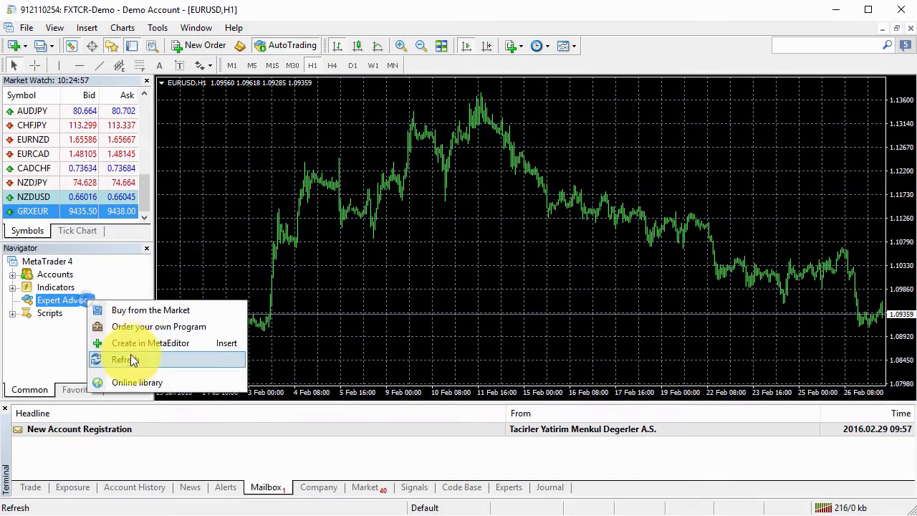
pyautogui.click(130, 358)
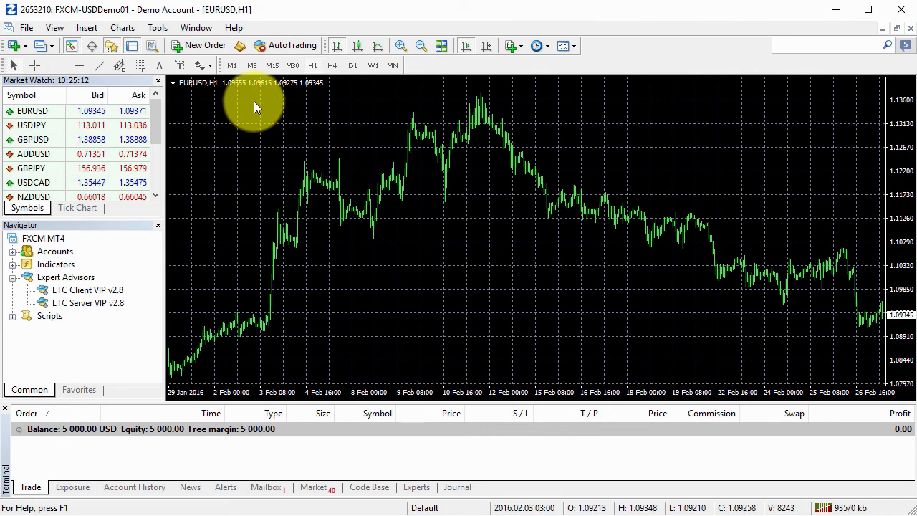
pyautogui.moveTo(283, 56)
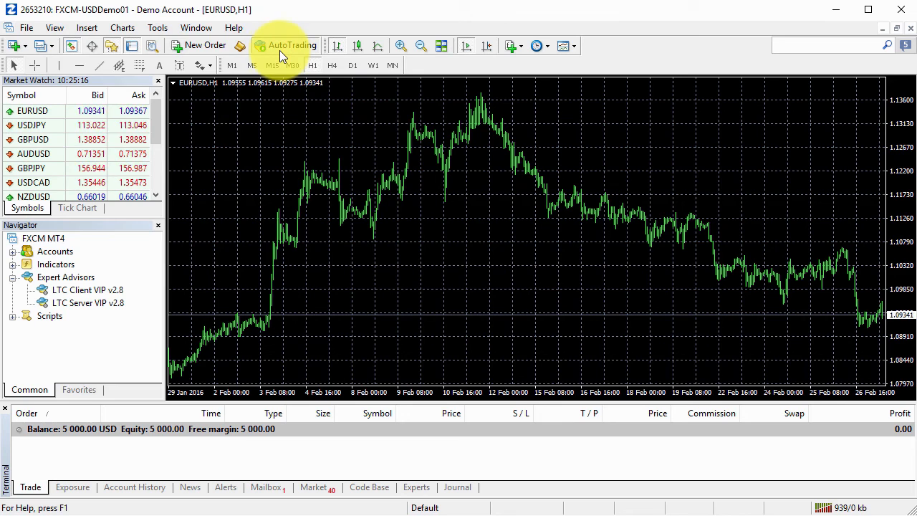
# Step: In Tools > Options, Expert Advisors, leave Allow automated trading and DLL imports enabled
pyautogui.click(157, 27)
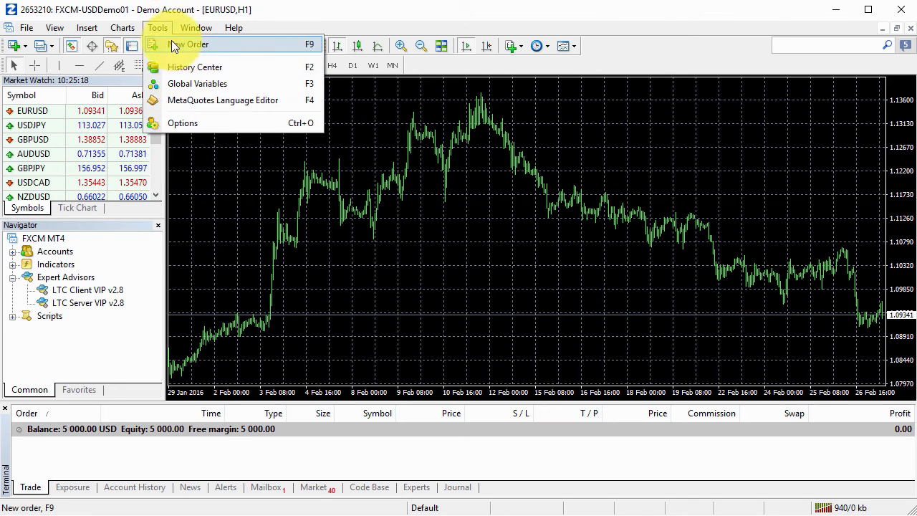
pyautogui.click(182, 122)
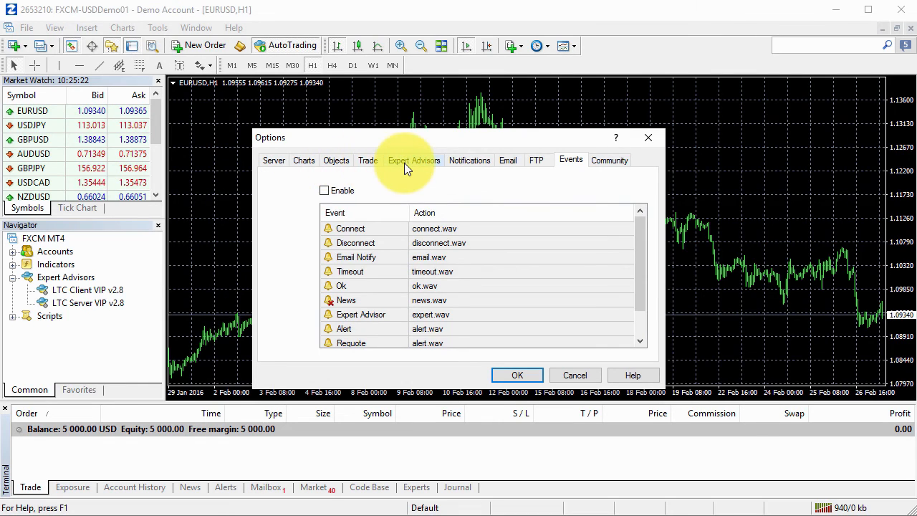
pyautogui.click(414, 159)
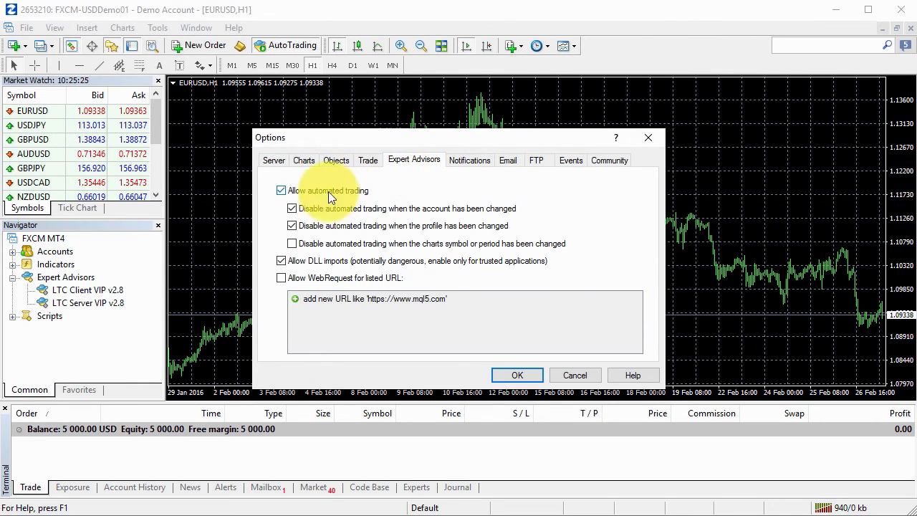
pyautogui.click(281, 190)
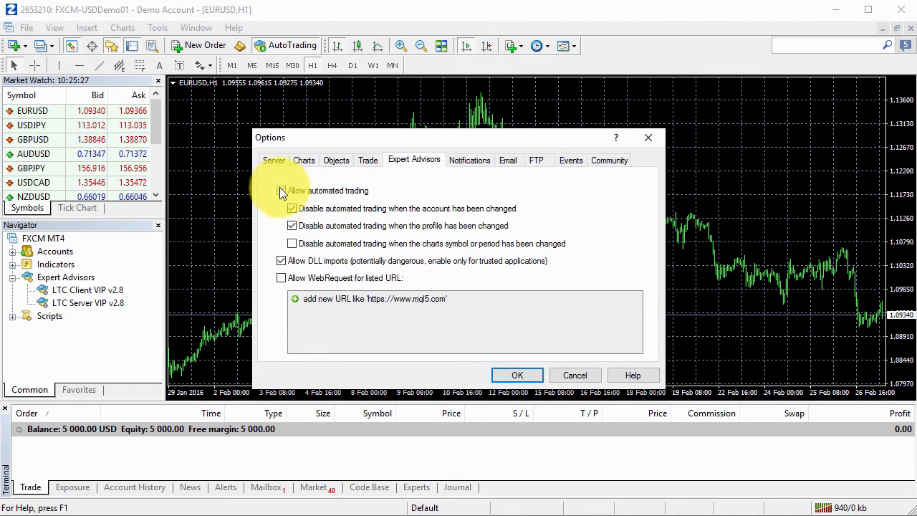
pyautogui.click(281, 190)
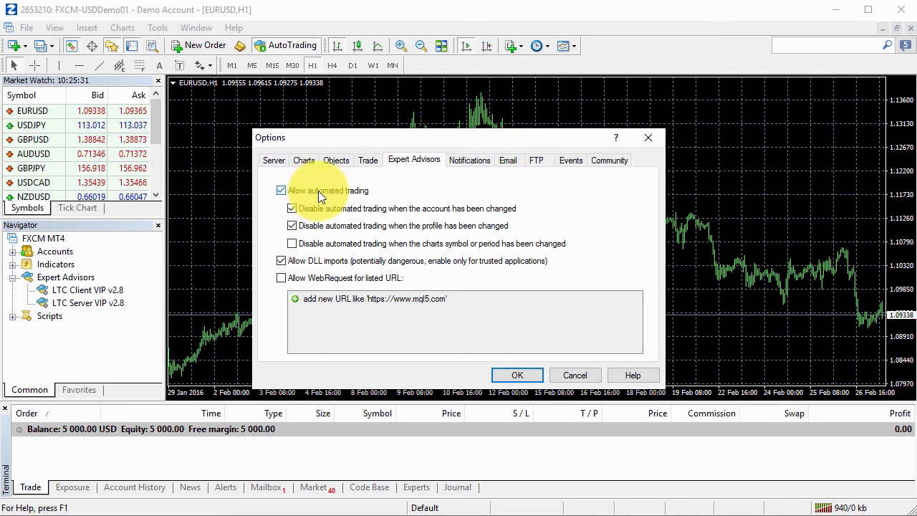
pyautogui.click(282, 190)
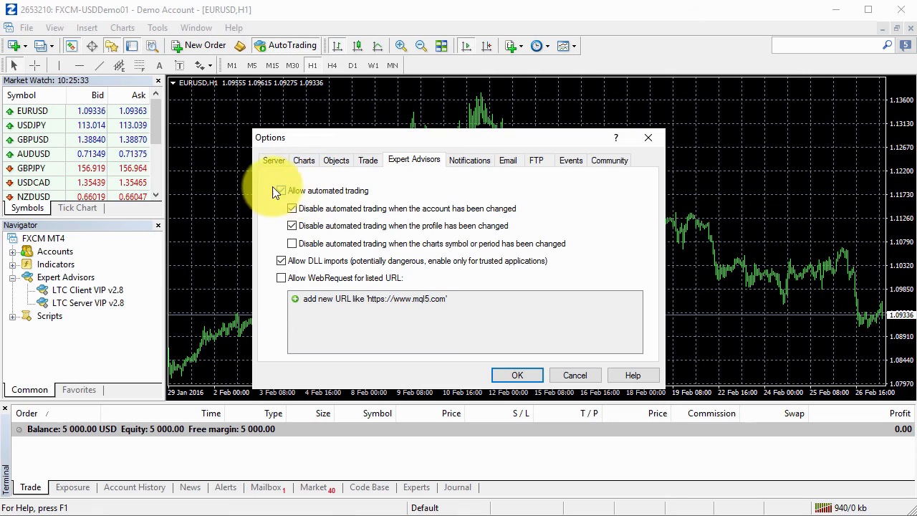
pyautogui.click(281, 190)
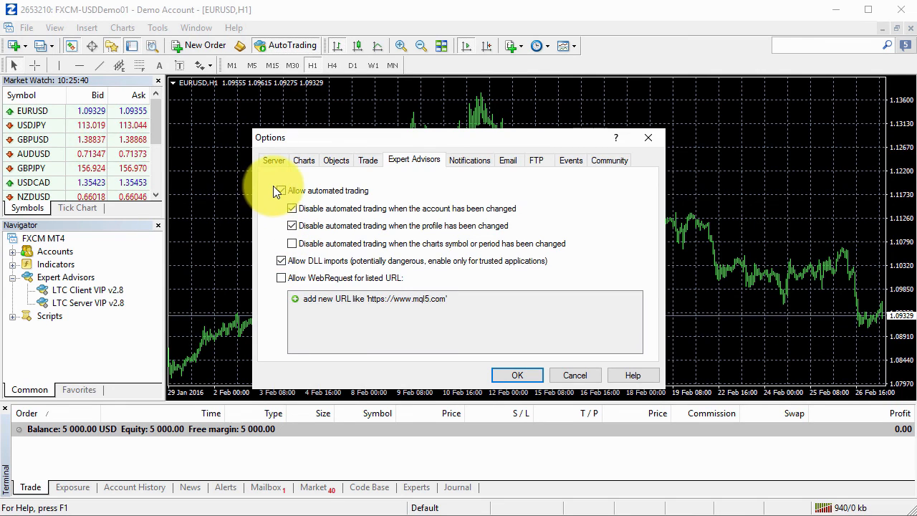
pyautogui.click(281, 190)
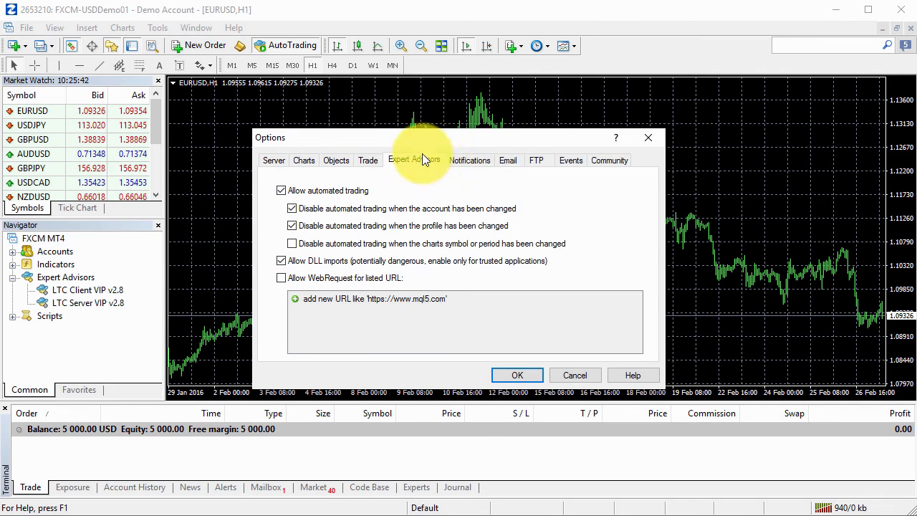
# Step: Turn off Enable news on the Server tab and apply the options with OK
pyautogui.click(571, 160)
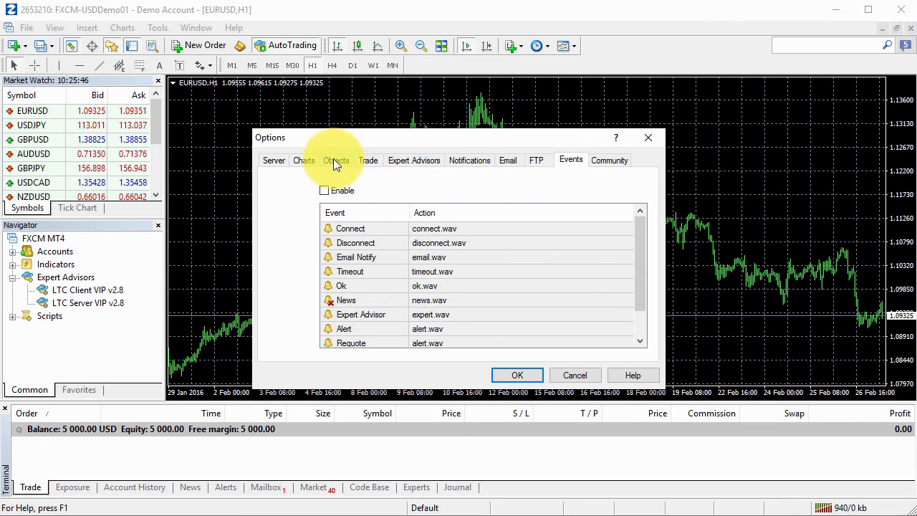
pyautogui.click(273, 160)
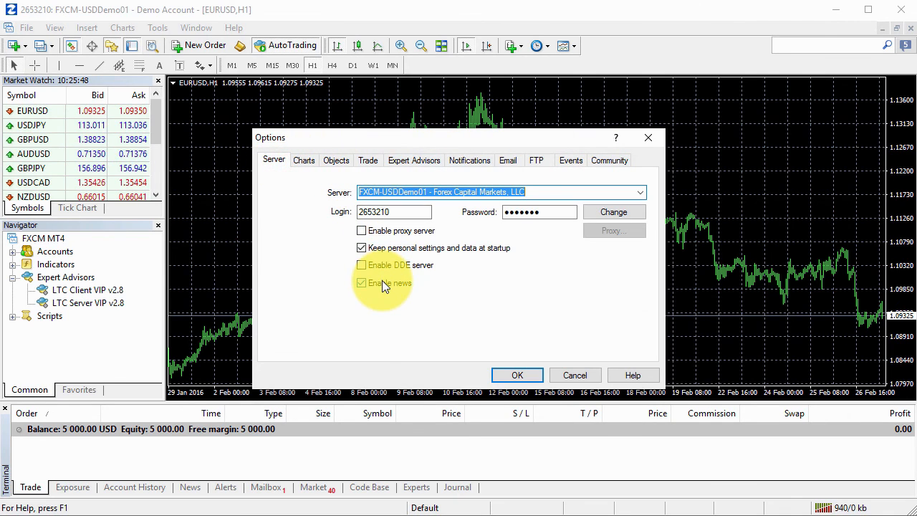
pyautogui.click(362, 282)
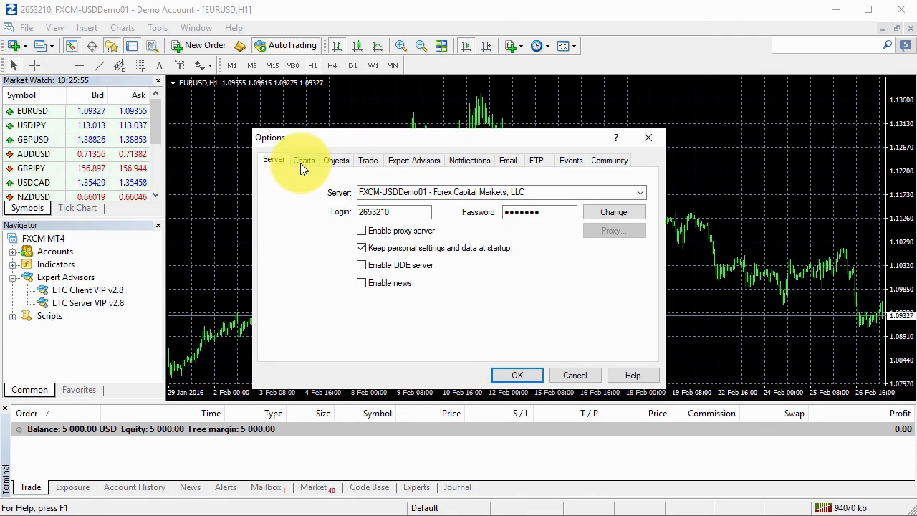
pyautogui.click(303, 160)
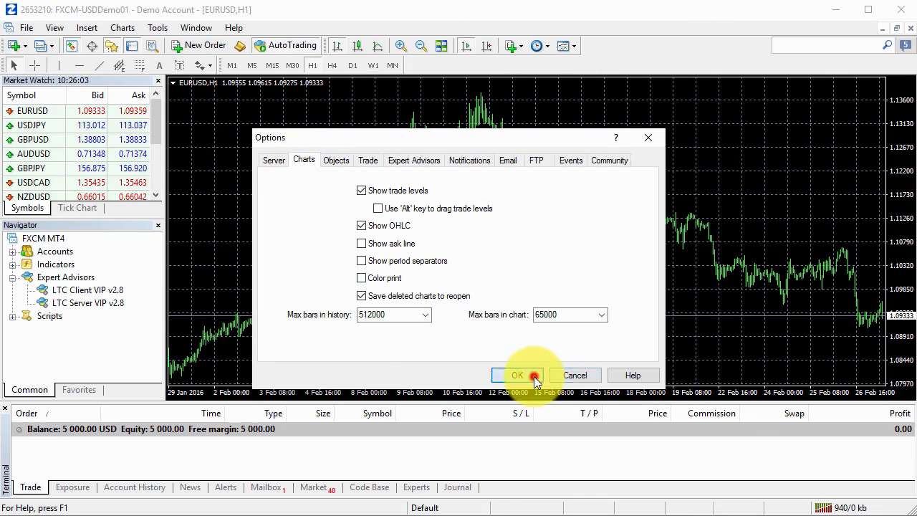
pyautogui.click(517, 374)
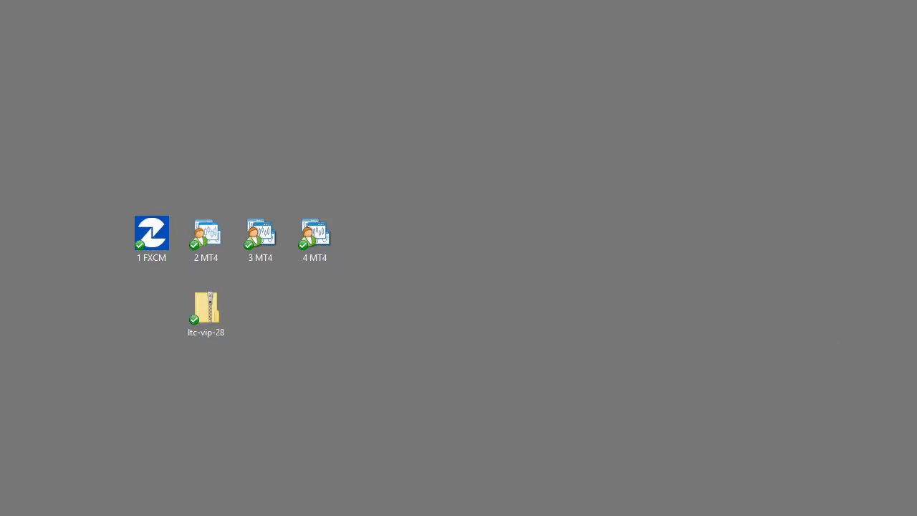
# Step: Enable Allow automated trading in SENSUSCAP-Demo's Expert Advisors options, keeping DLL imports on, and confirm with OK
pyautogui.click(159, 27)
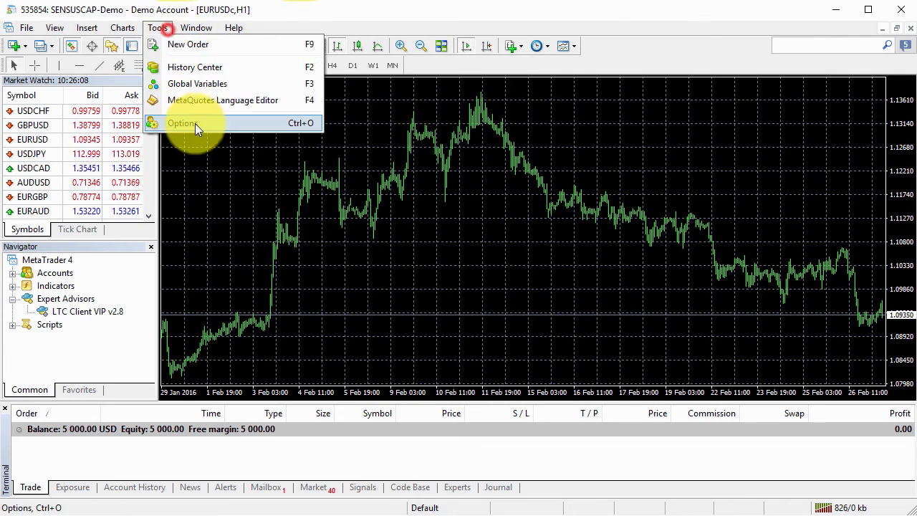
pyautogui.click(182, 123)
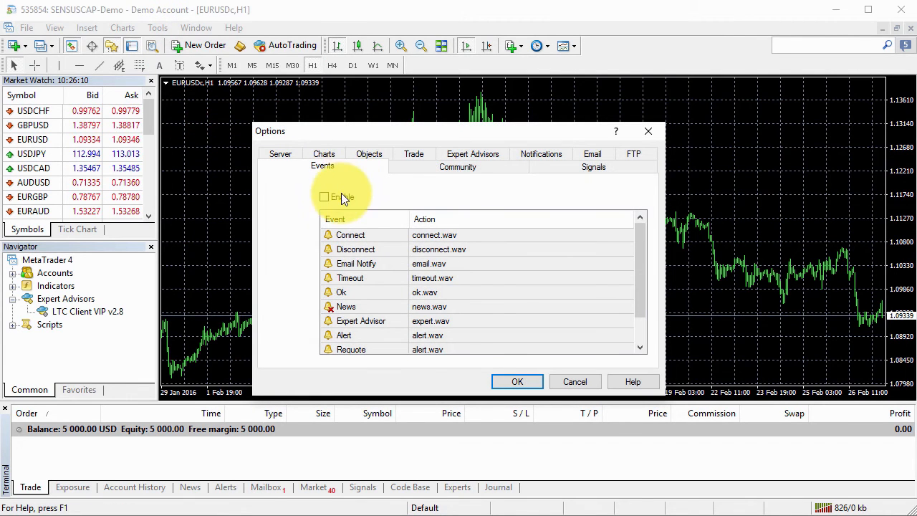
pyautogui.click(280, 154)
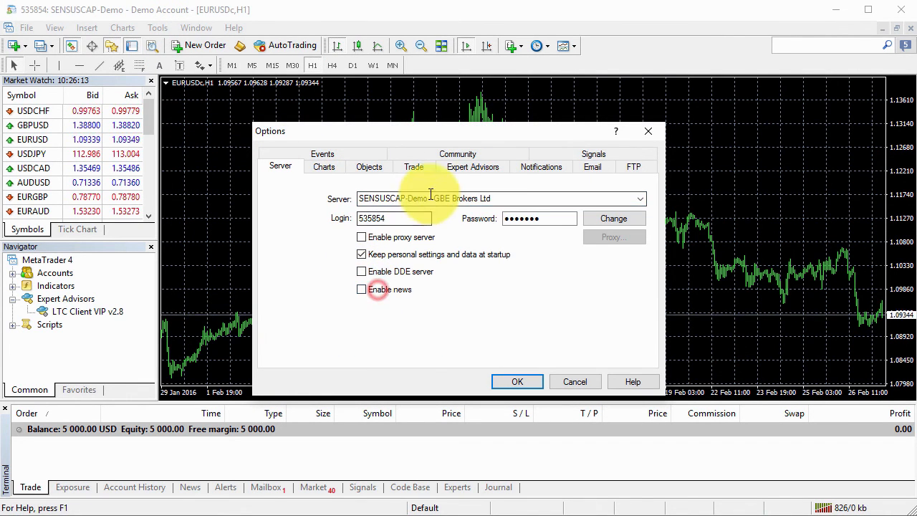
pyautogui.click(473, 166)
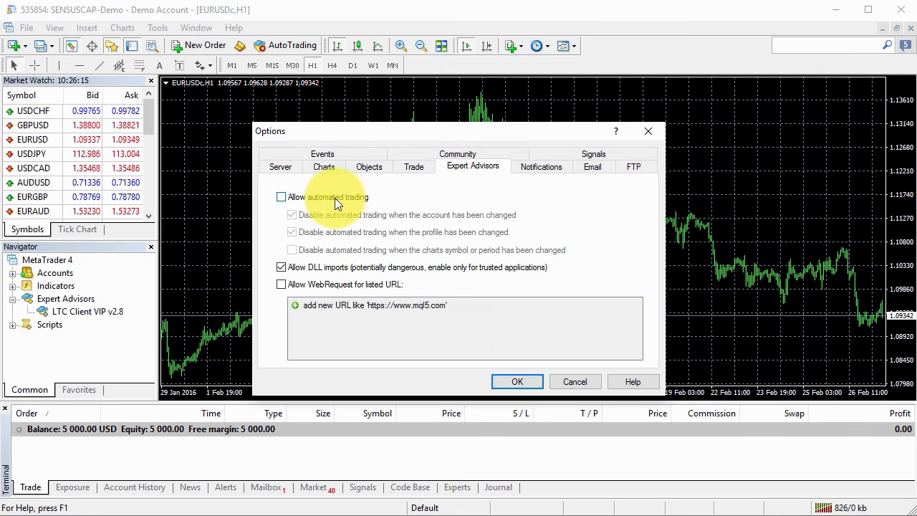
pyautogui.click(281, 196)
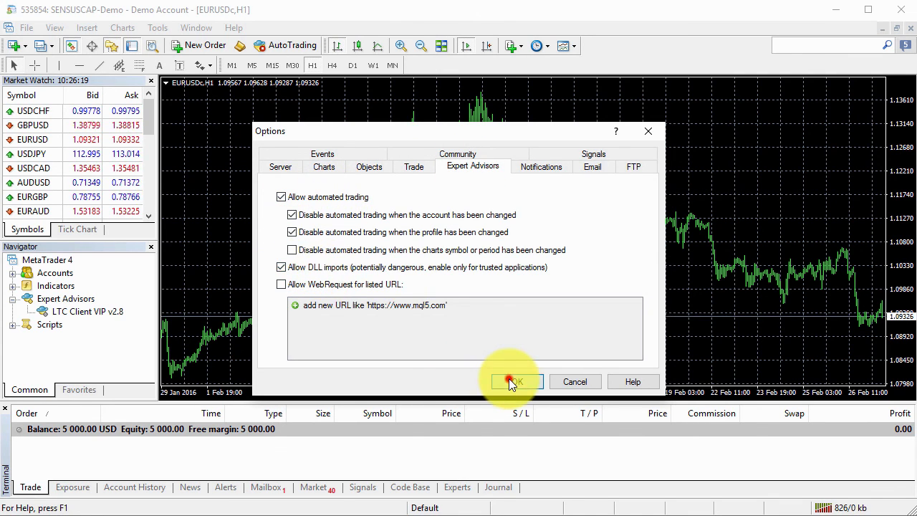
pyautogui.click(513, 381)
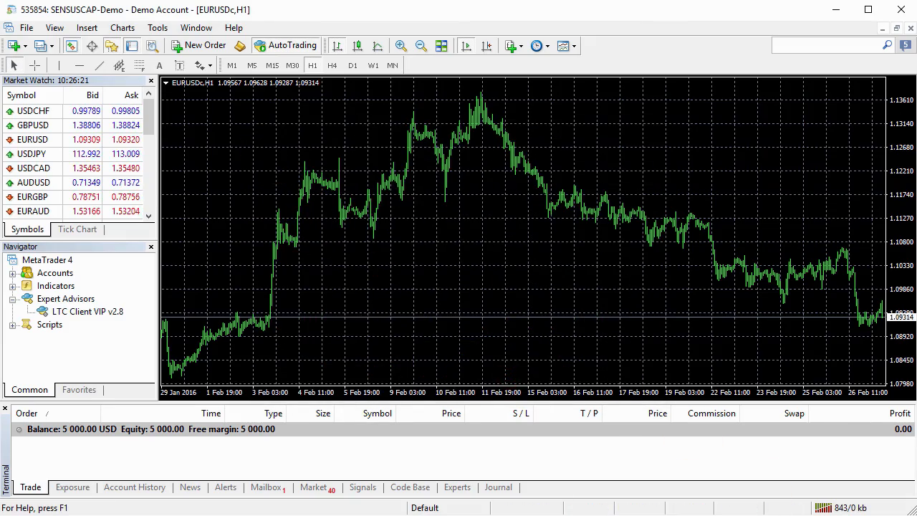
pyautogui.click(156, 27)
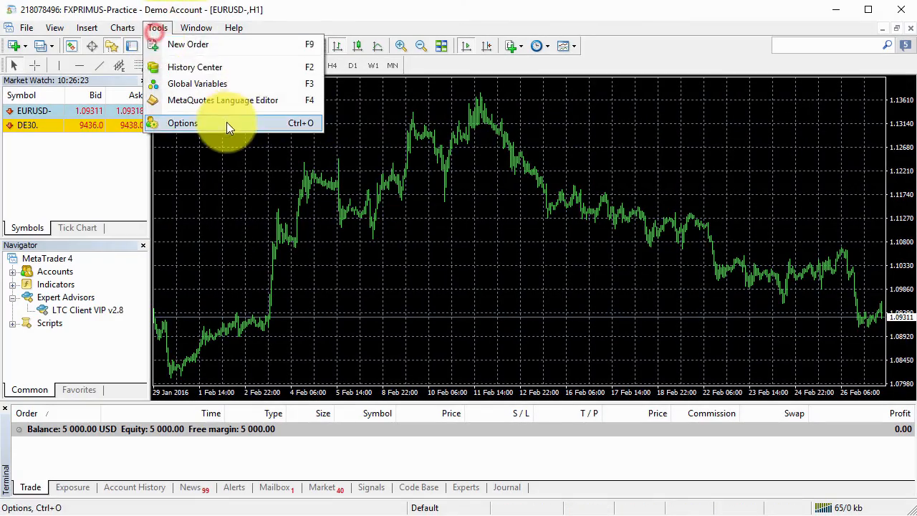
# Step: Confirm FXTCR-Demo's Expert Advisors options with automated trading and DLL imports ticked, then show the Trade panel
pyautogui.click(182, 122)
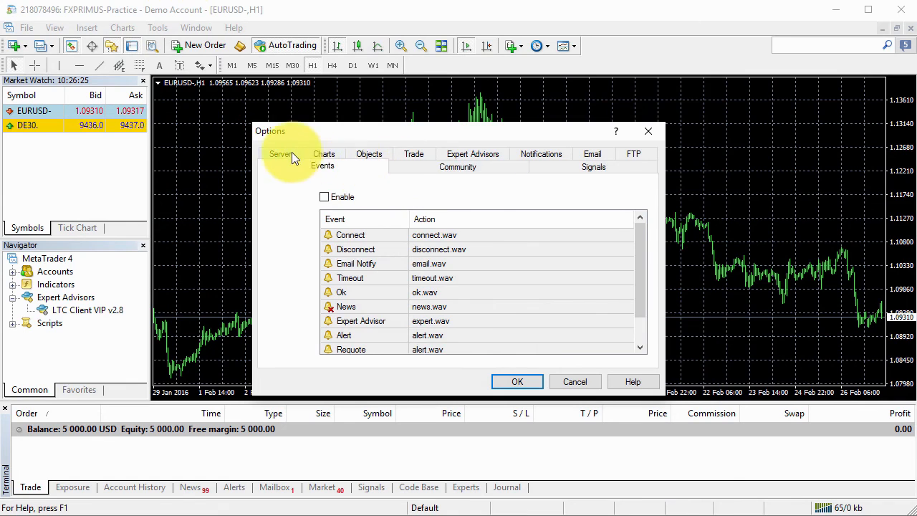
pyautogui.click(473, 165)
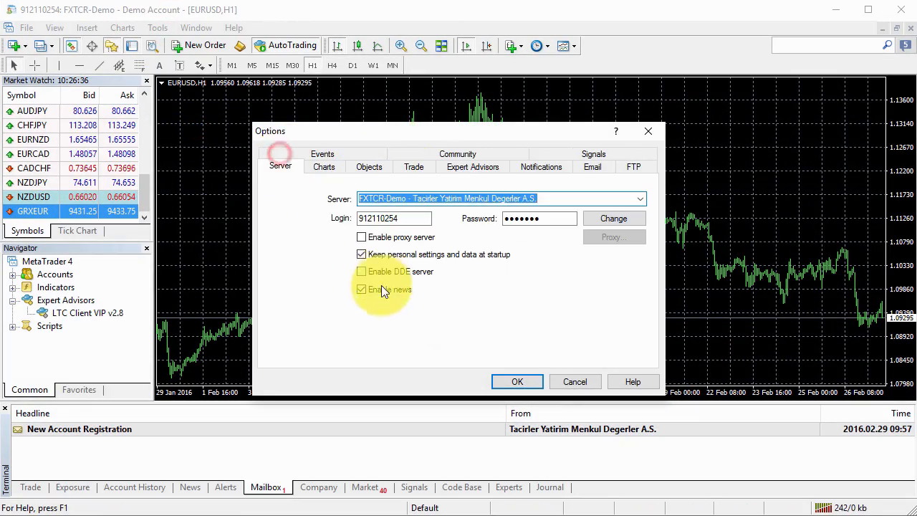
pyautogui.click(473, 166)
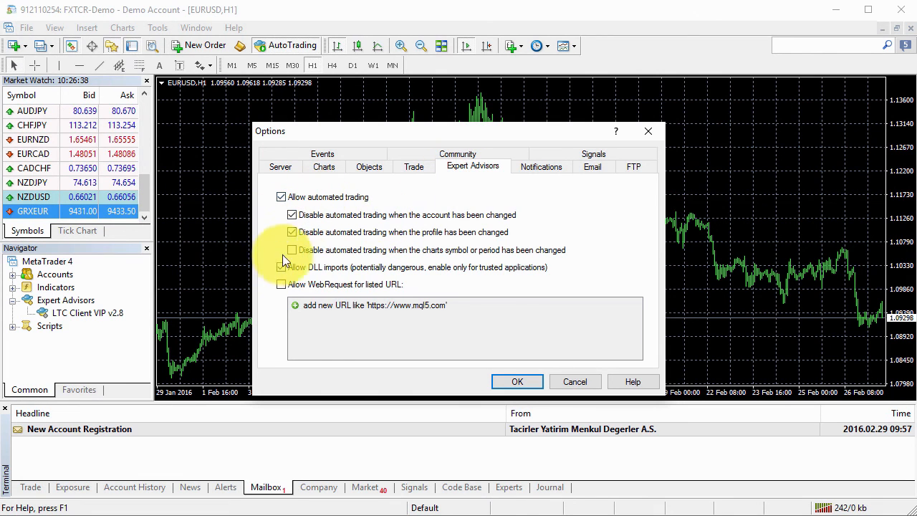
pyautogui.click(517, 381)
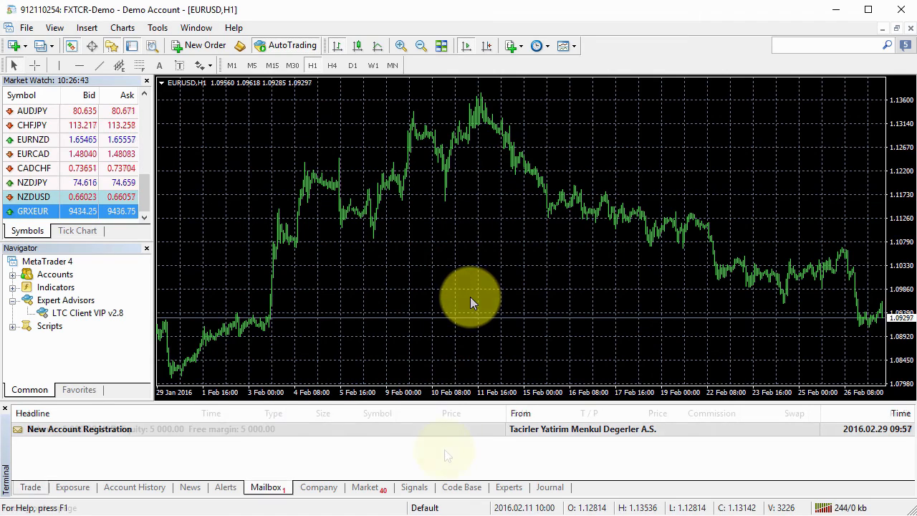
pyautogui.click(30, 487)
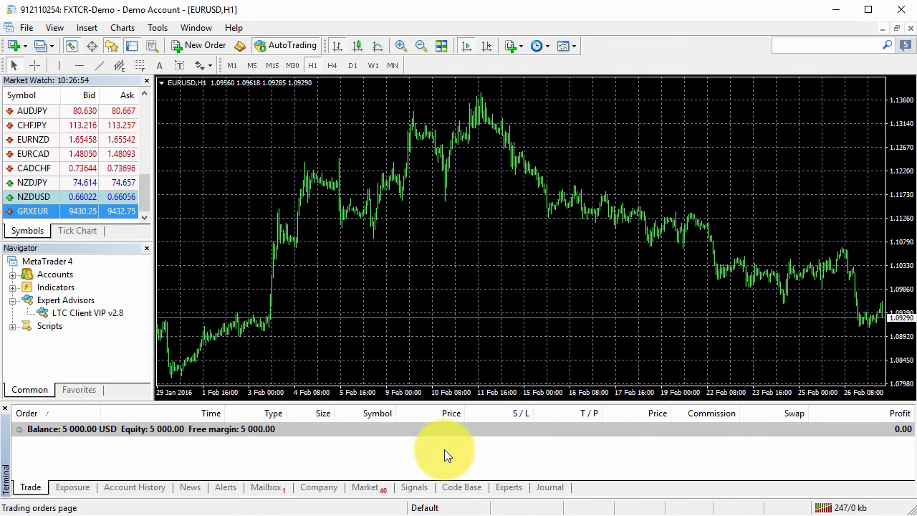